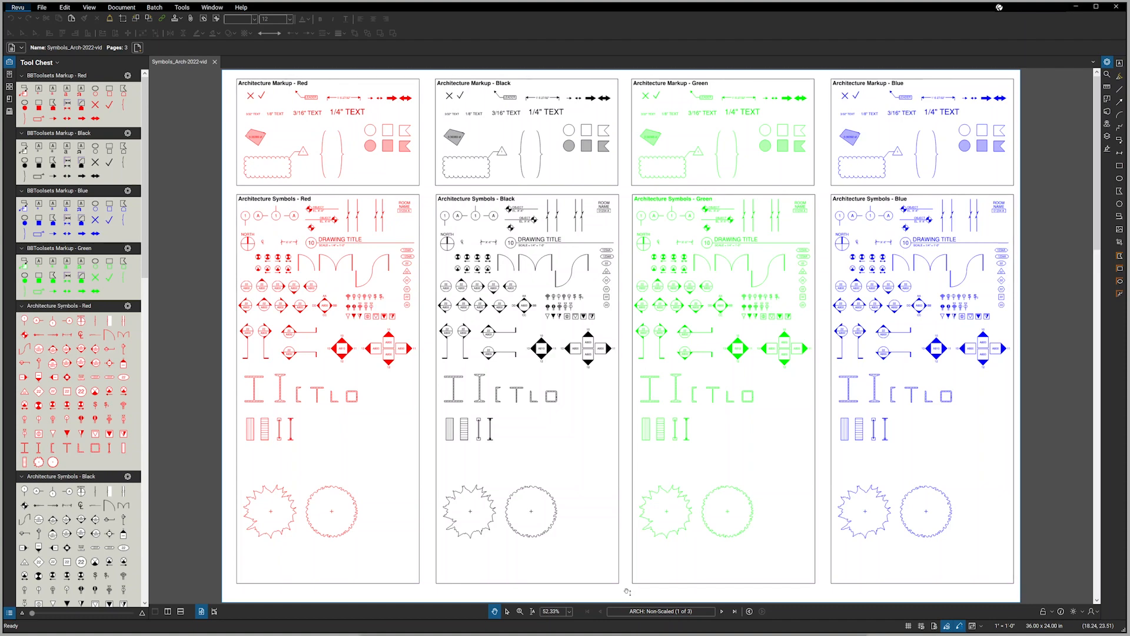
# - Step from the markups page to the scaled symbols page and on to the lines, stamps and hatches page
pyautogui.click(721, 611)
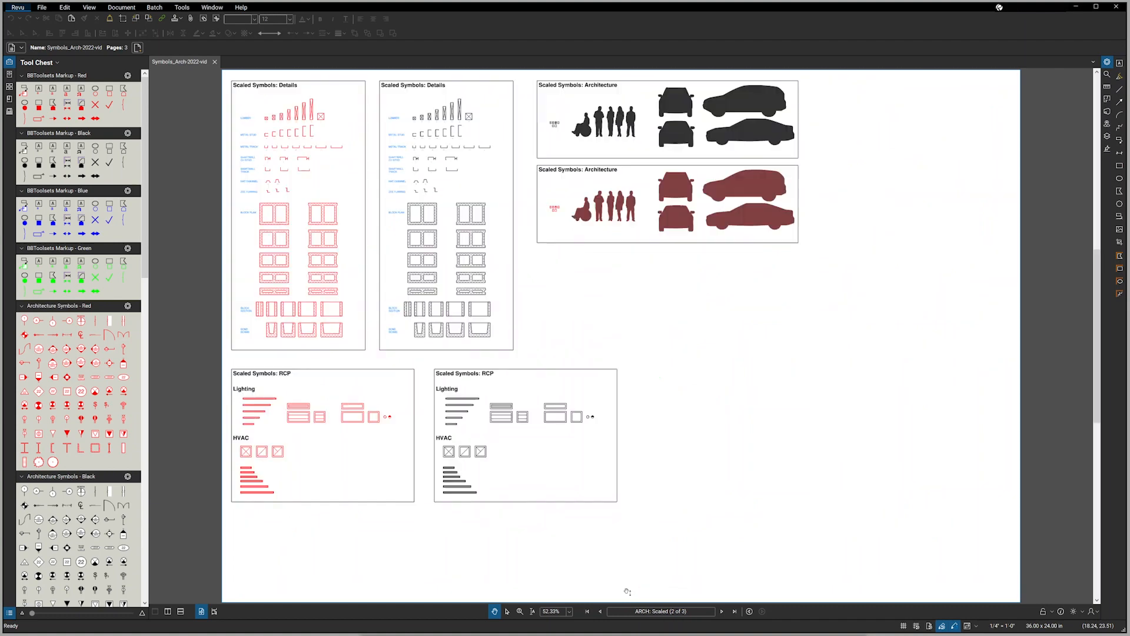
pyautogui.click(734, 611)
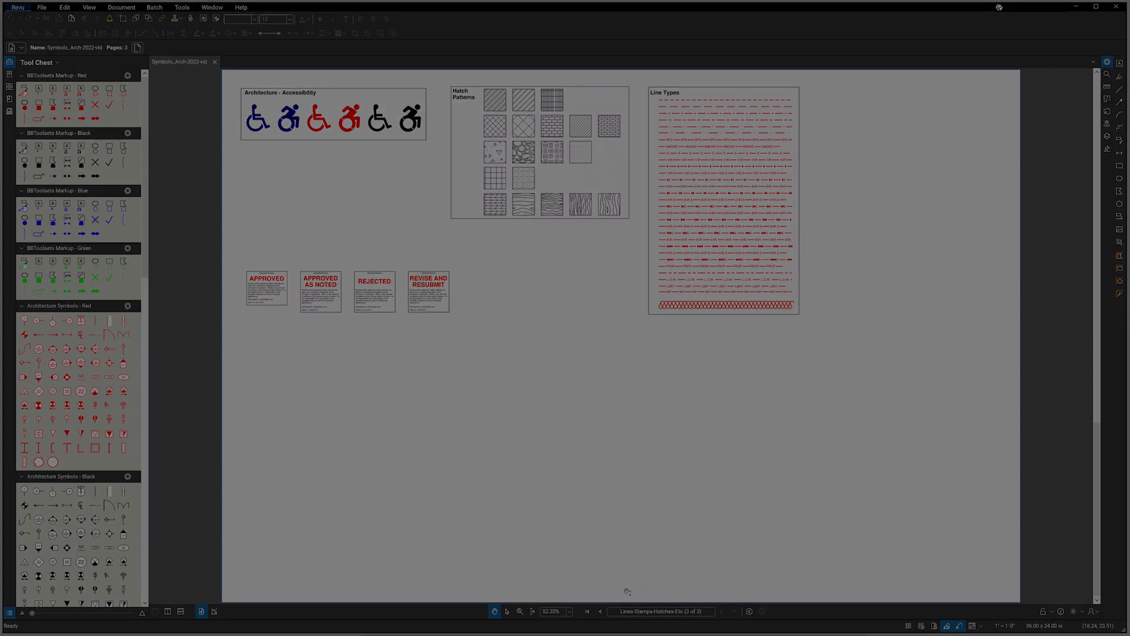
pyautogui.click(586, 611)
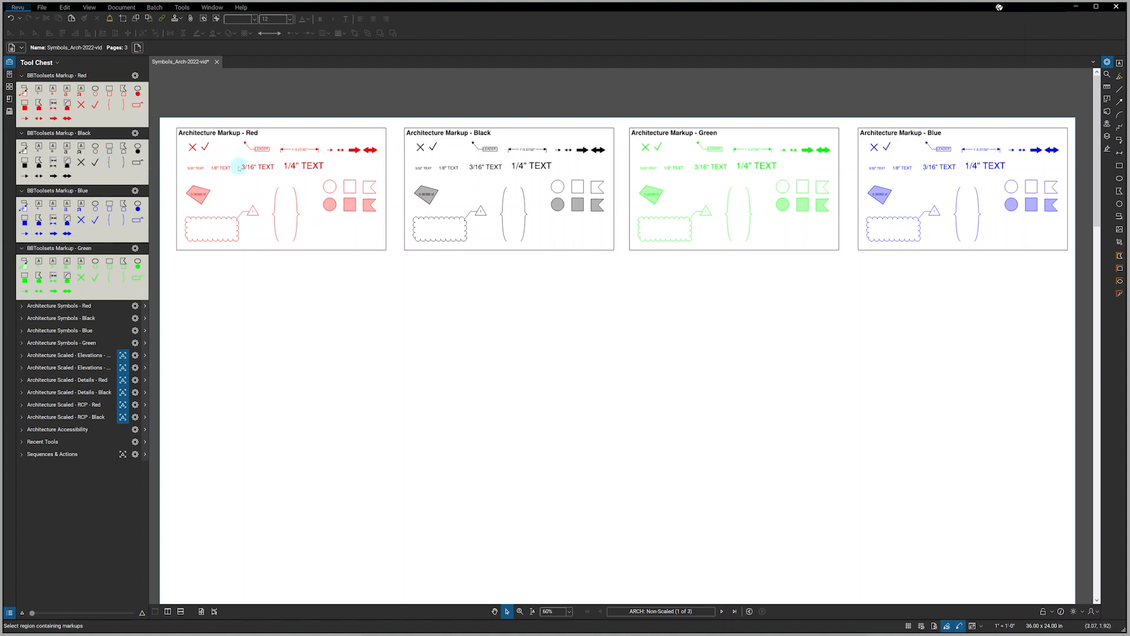
pyautogui.moveTo(217, 159)
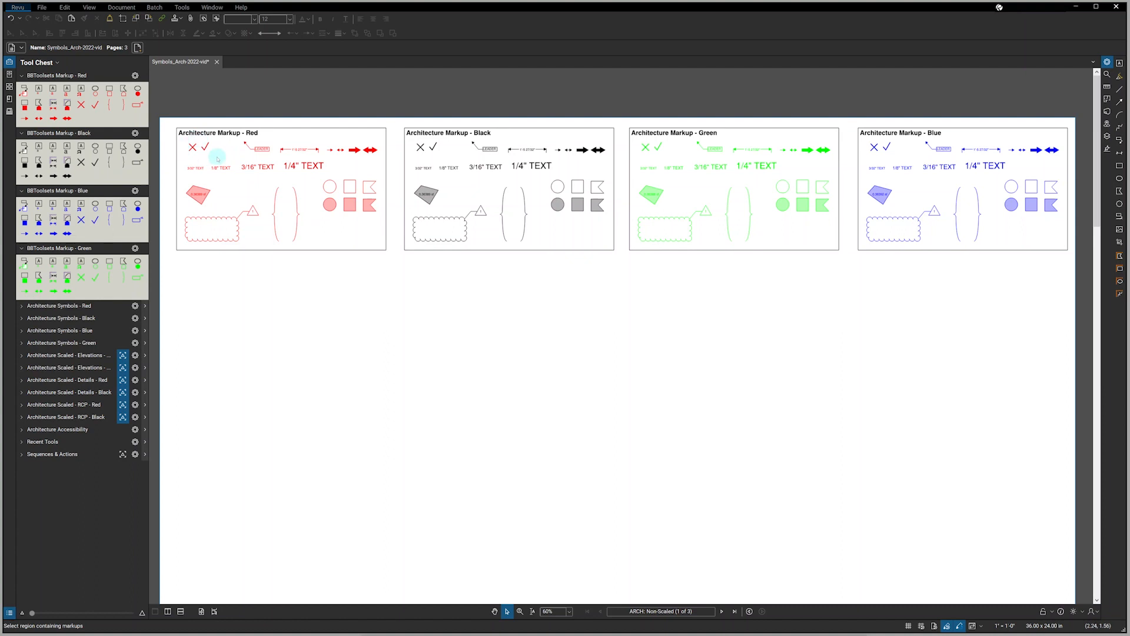
pyautogui.moveTo(351, 166)
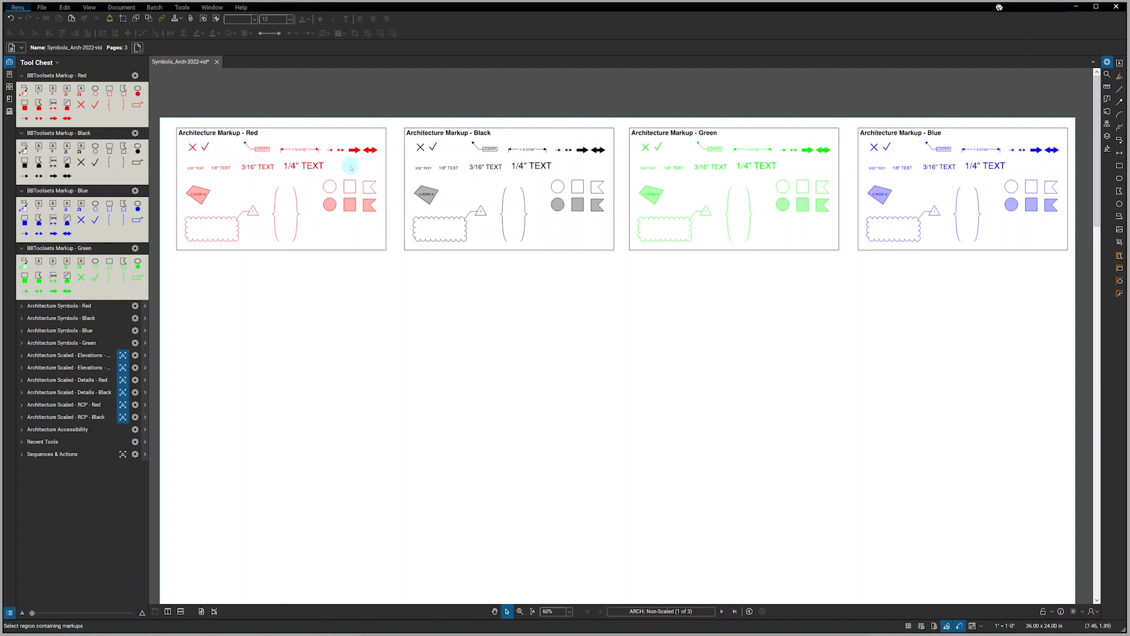
pyautogui.moveTo(376, 167)
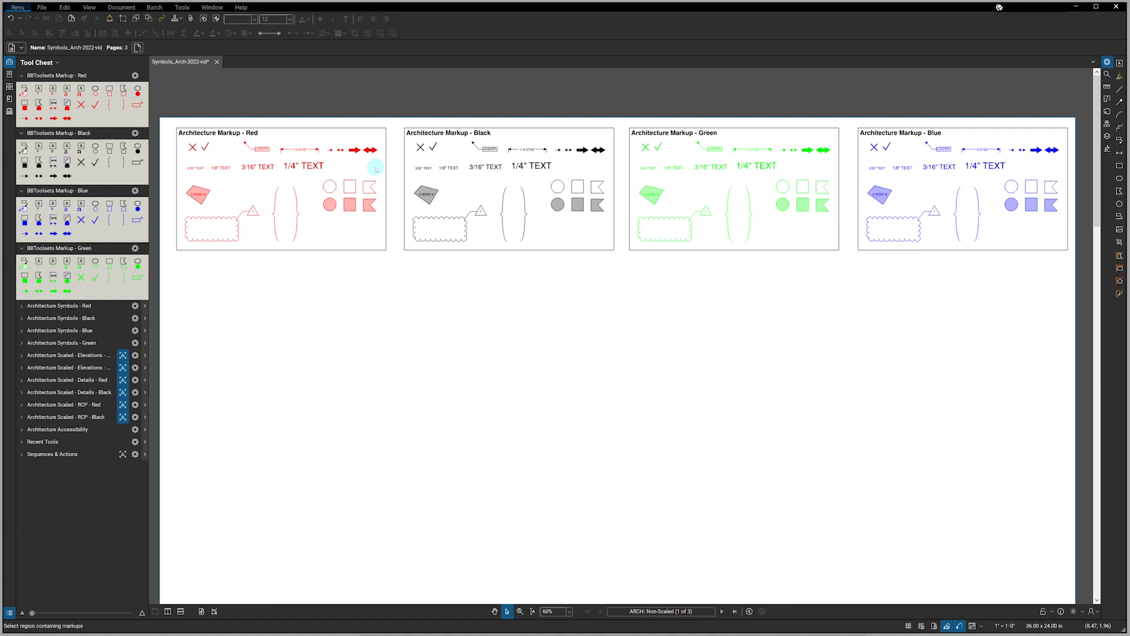
pyautogui.moveTo(302, 215)
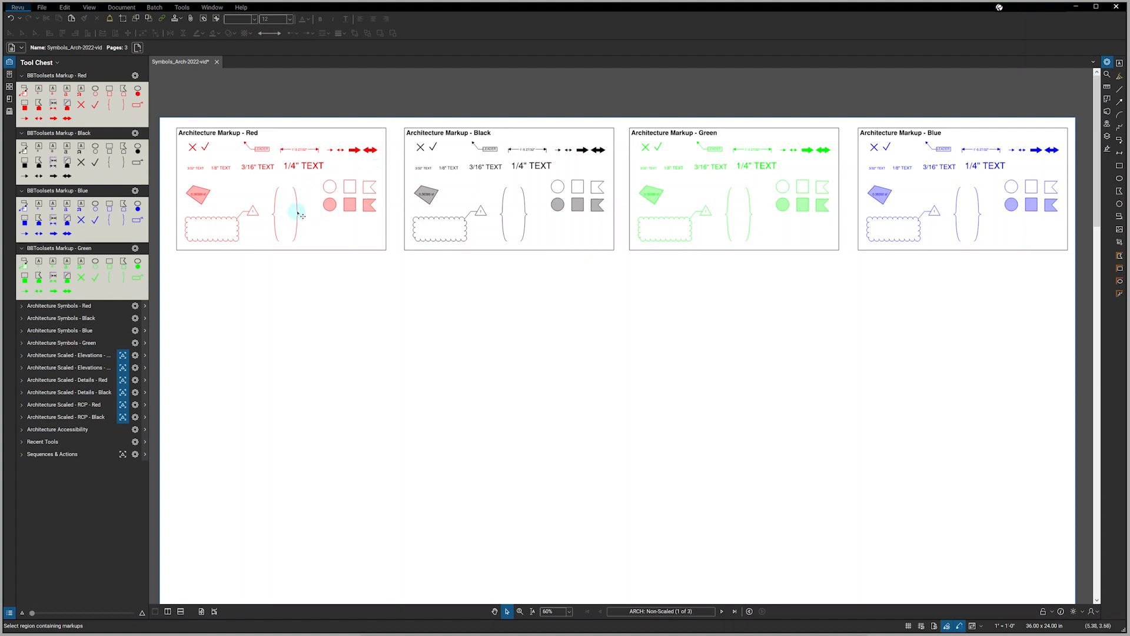
pyautogui.moveTo(228, 233)
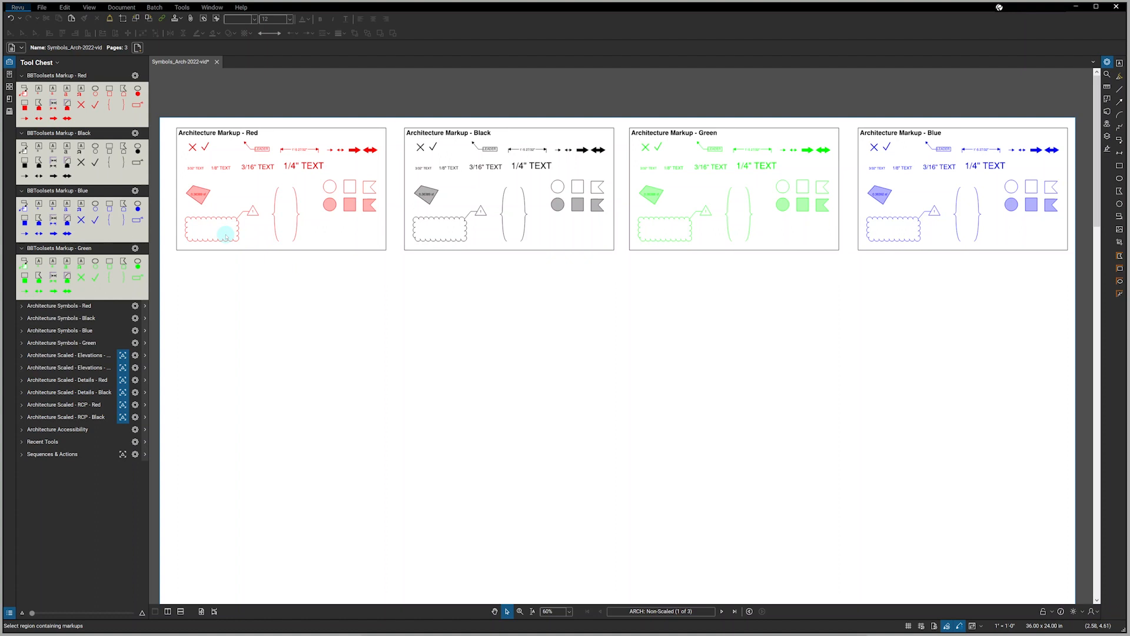
pyautogui.moveTo(208, 192)
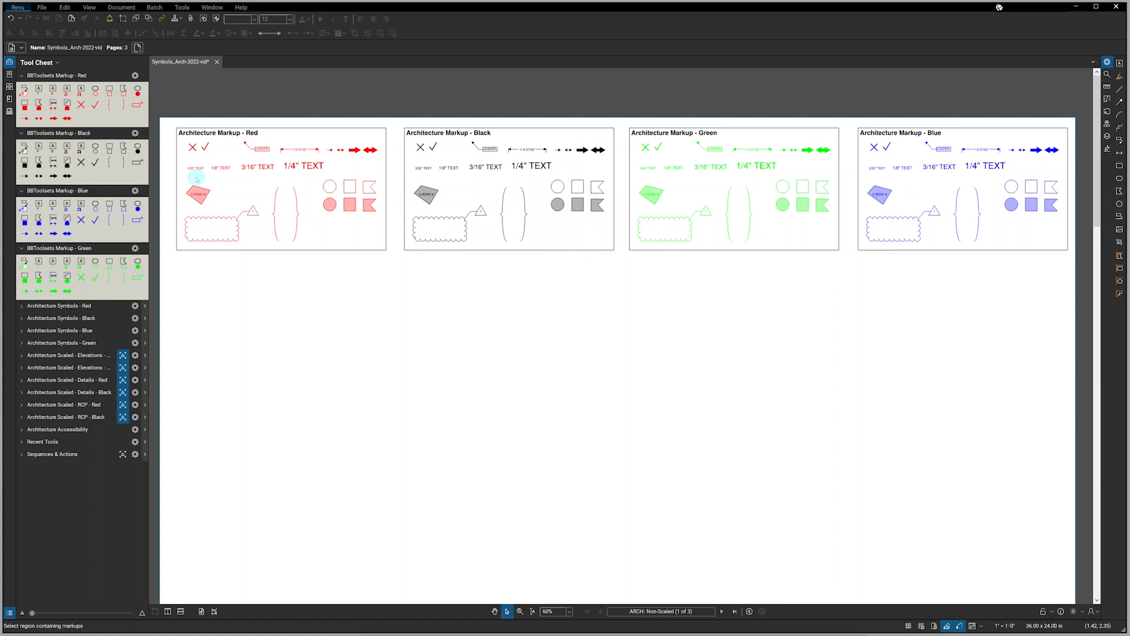
pyautogui.moveTo(208, 180)
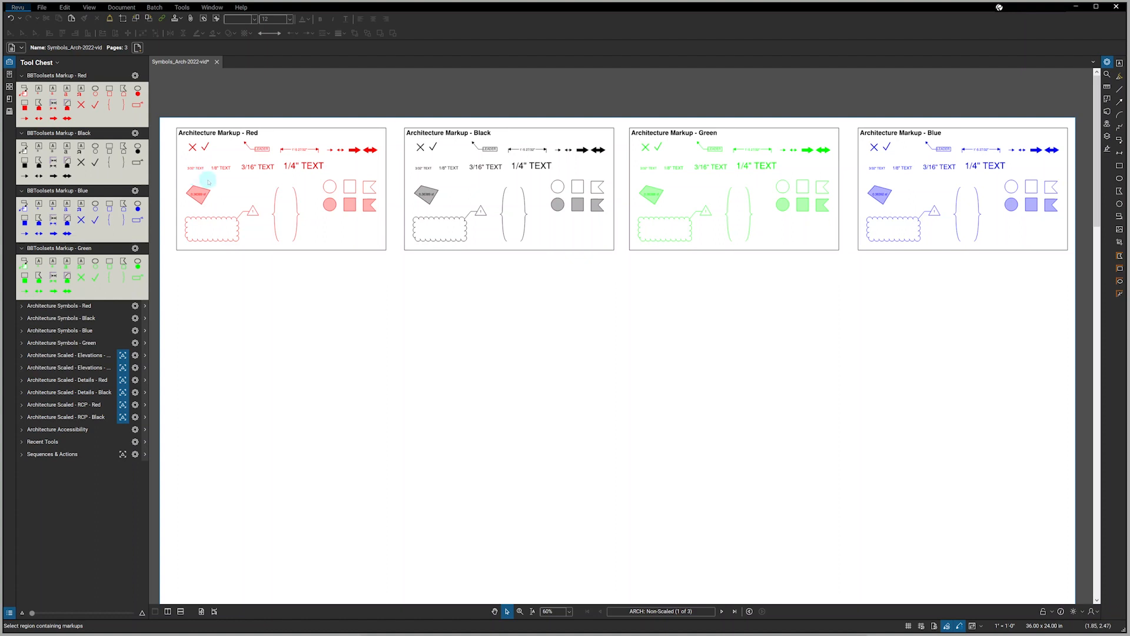
pyautogui.moveTo(245, 188)
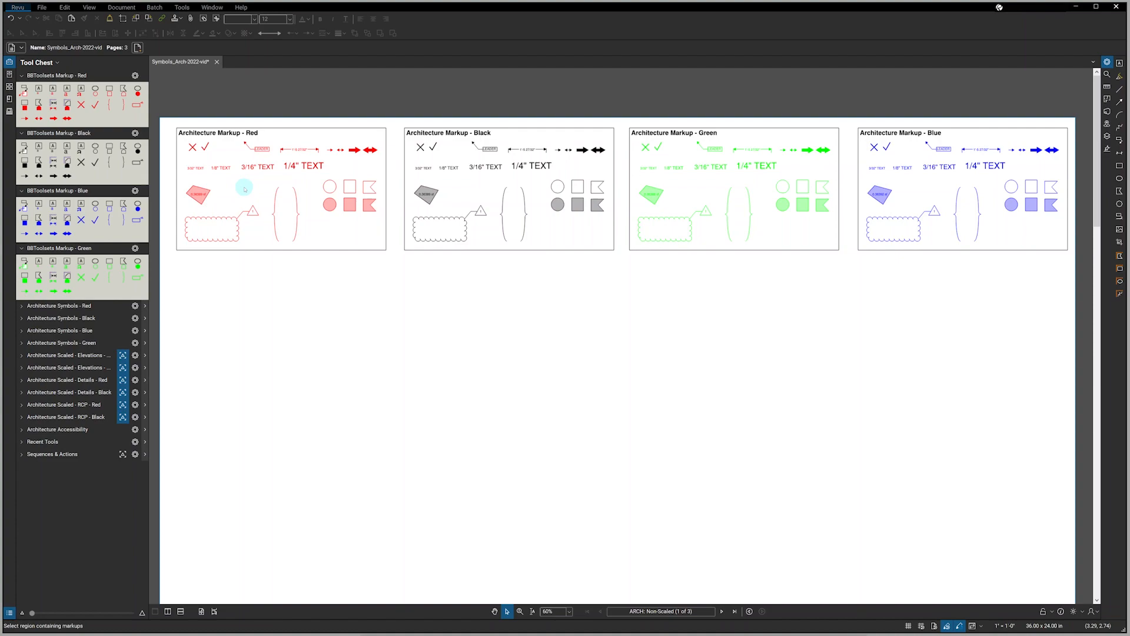
pyautogui.moveTo(255, 189)
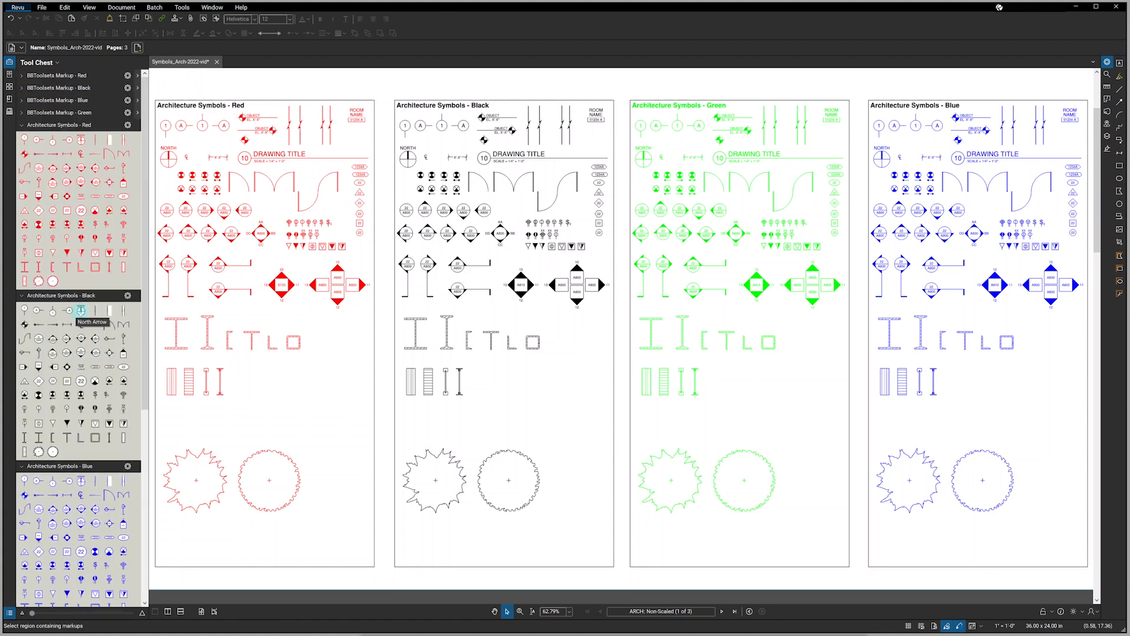
pyautogui.moveTo(81, 309)
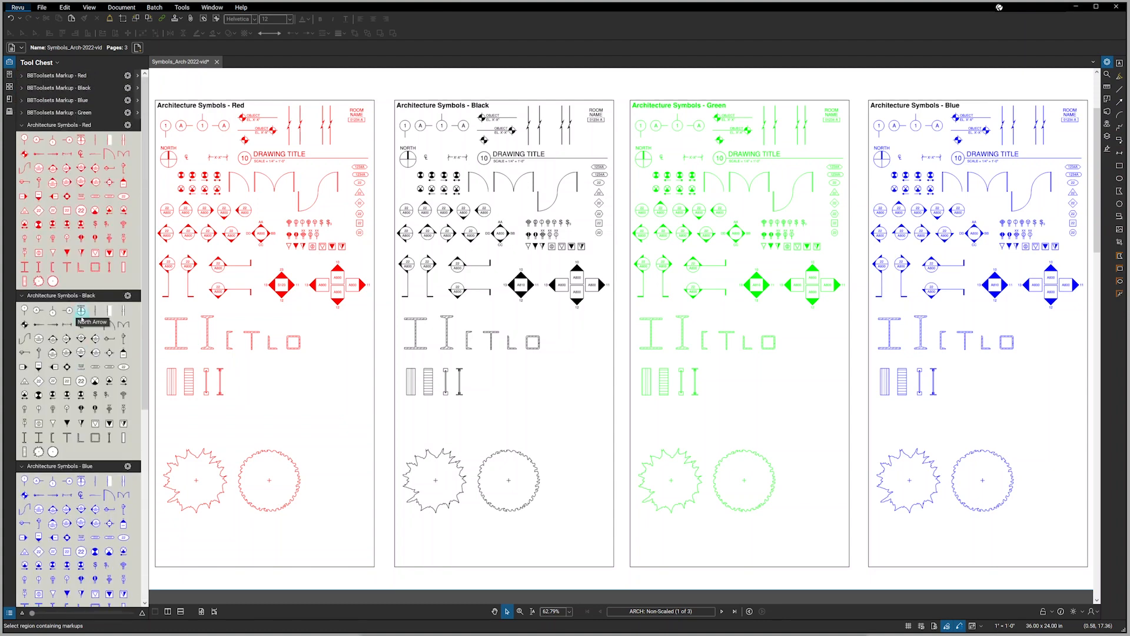
pyautogui.moveTo(252, 323)
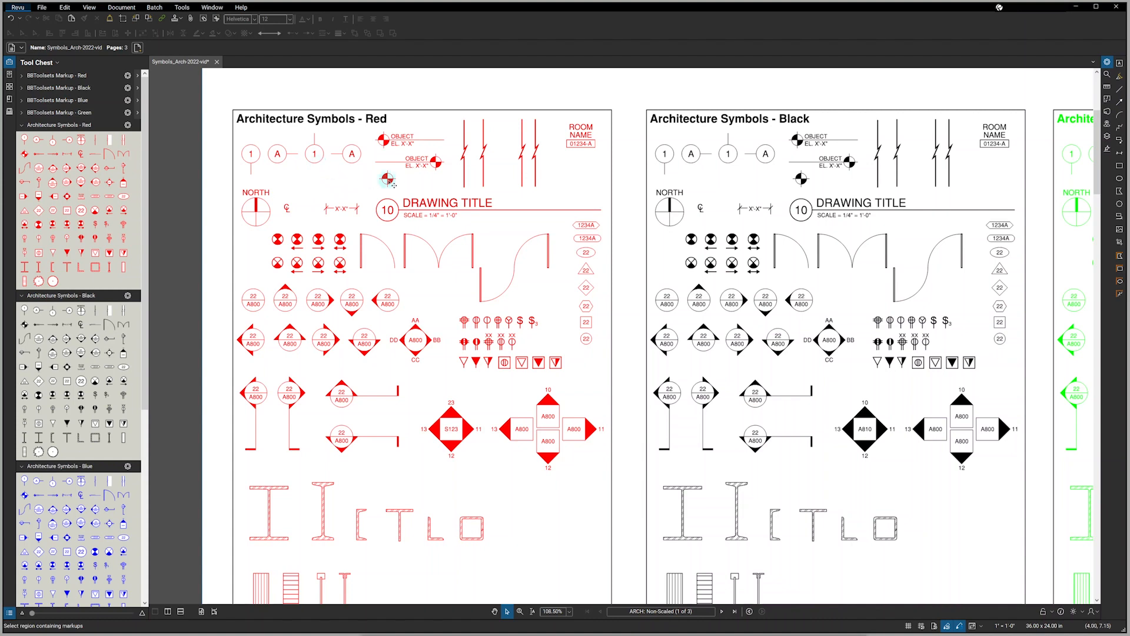
pyautogui.moveTo(495, 190)
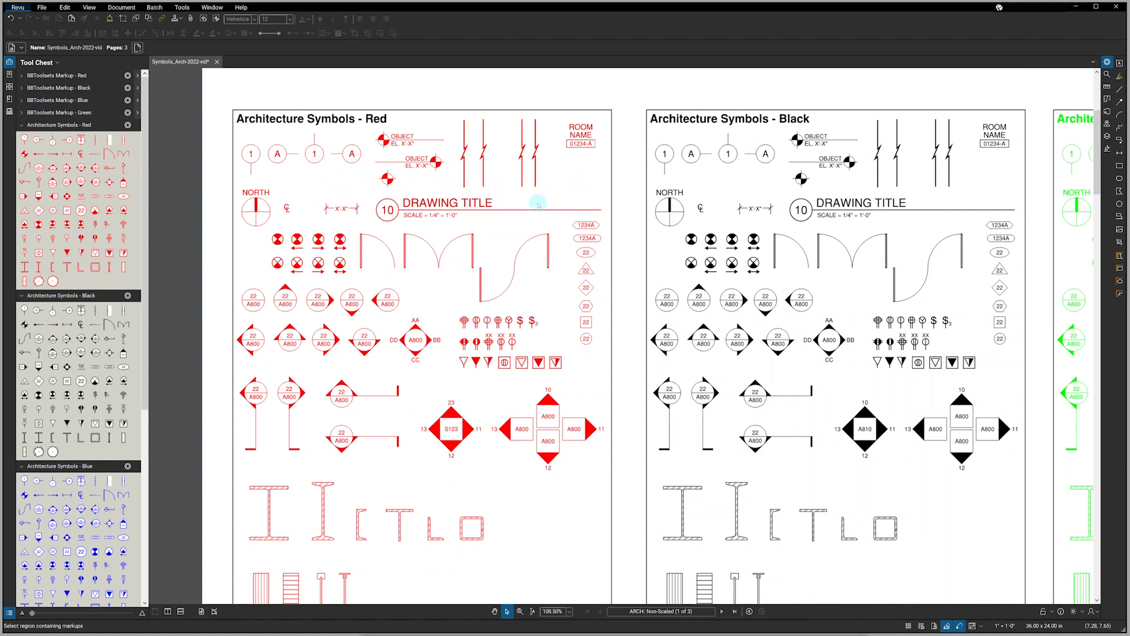
pyautogui.moveTo(300, 195)
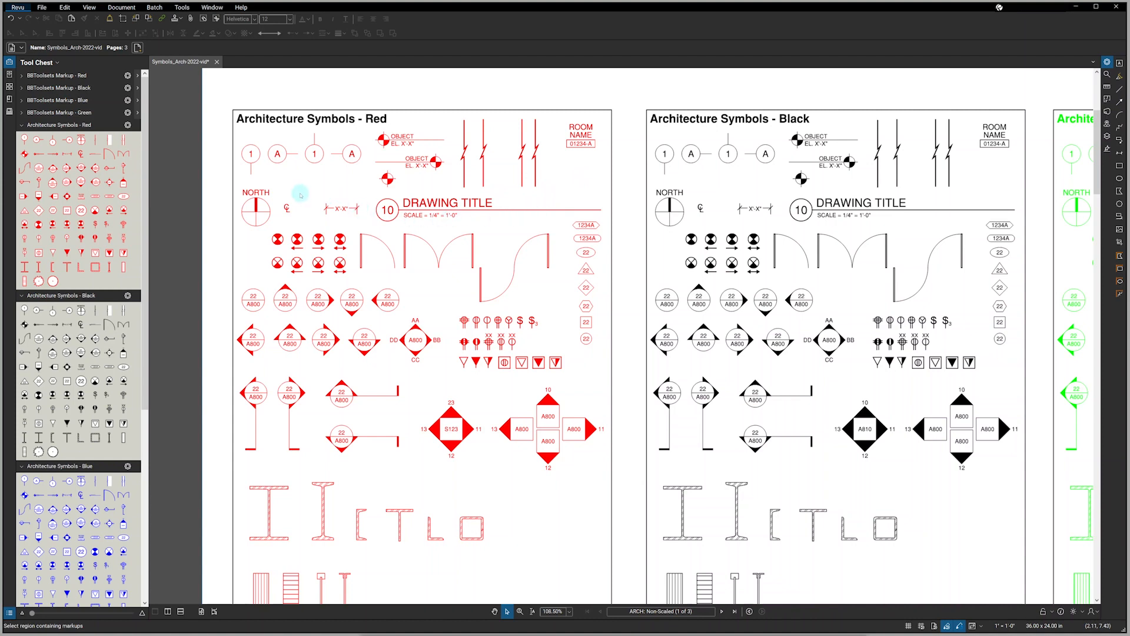
pyautogui.moveTo(340, 227)
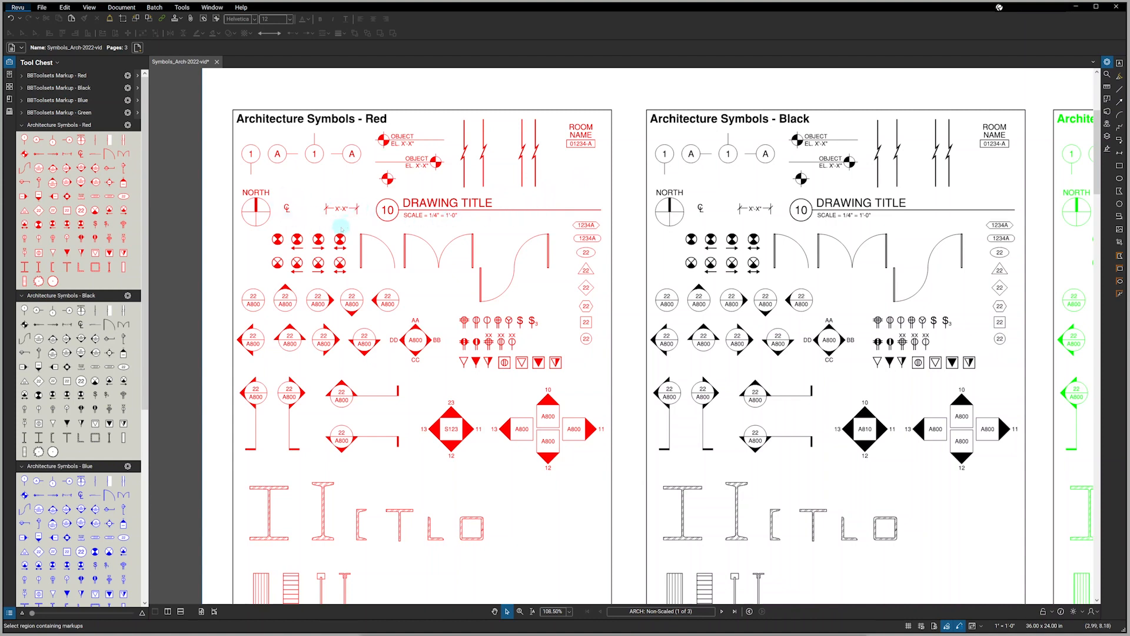
pyautogui.moveTo(308, 278)
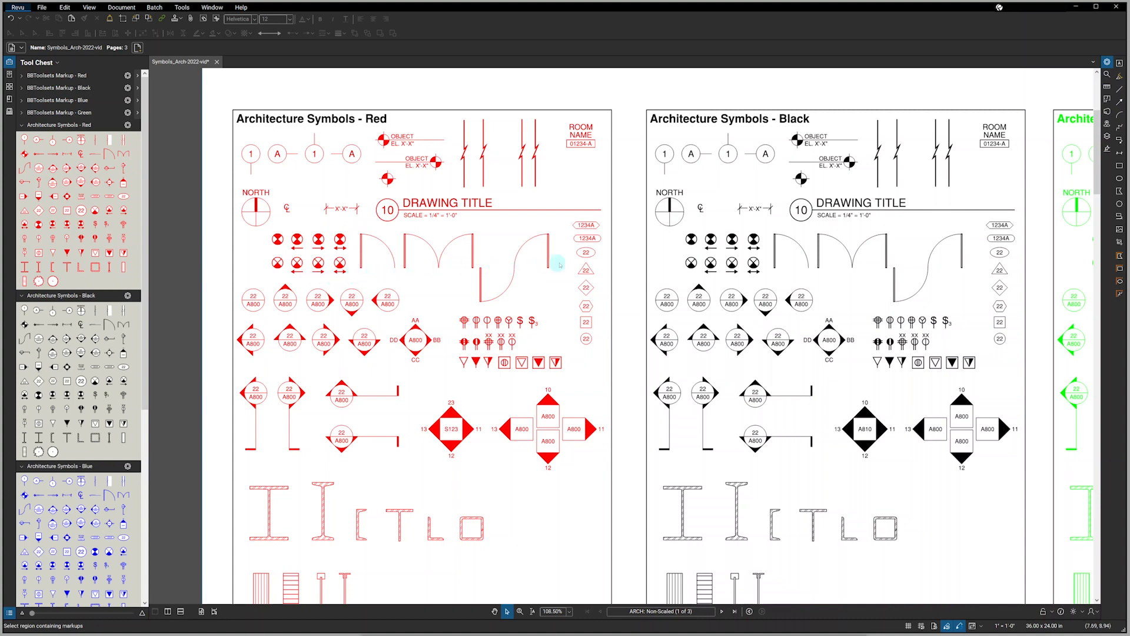
pyautogui.moveTo(596, 364)
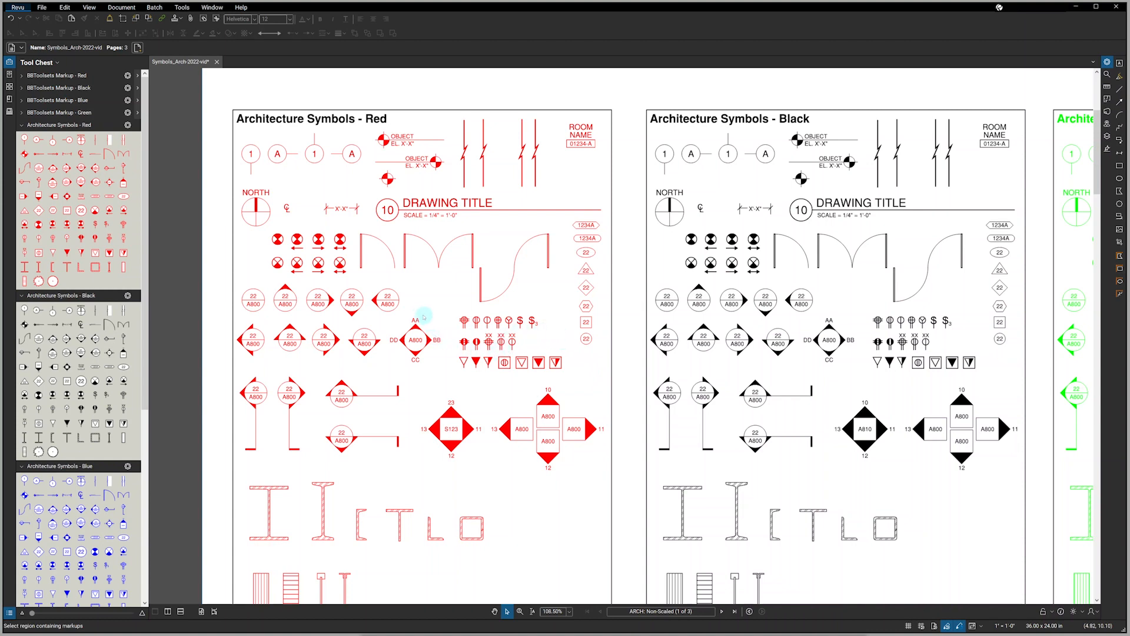
pyautogui.moveTo(267, 395)
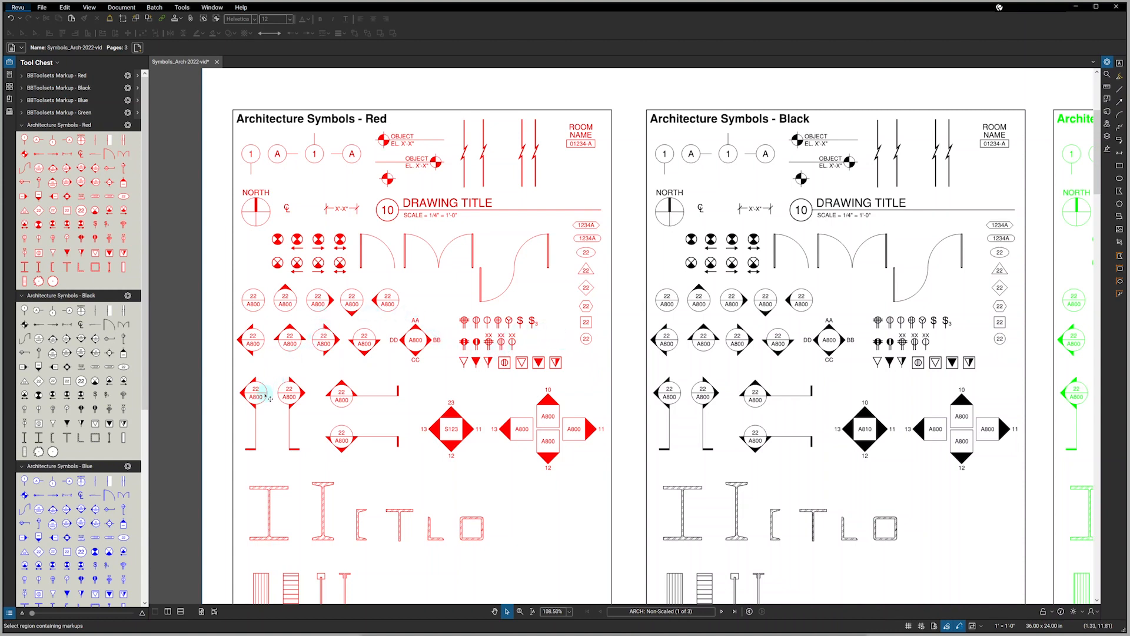
# - Scroll to the steel shapes and cloud circles, then zoom to about 156% on the red section markers
pyautogui.scroll(3)
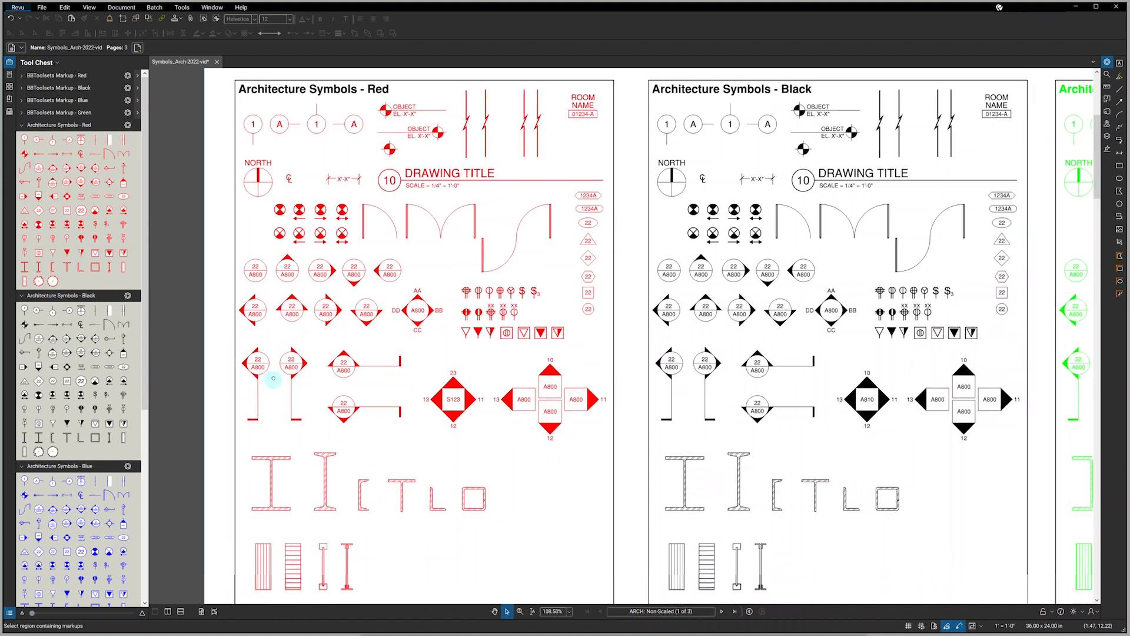
pyautogui.scroll(-3)
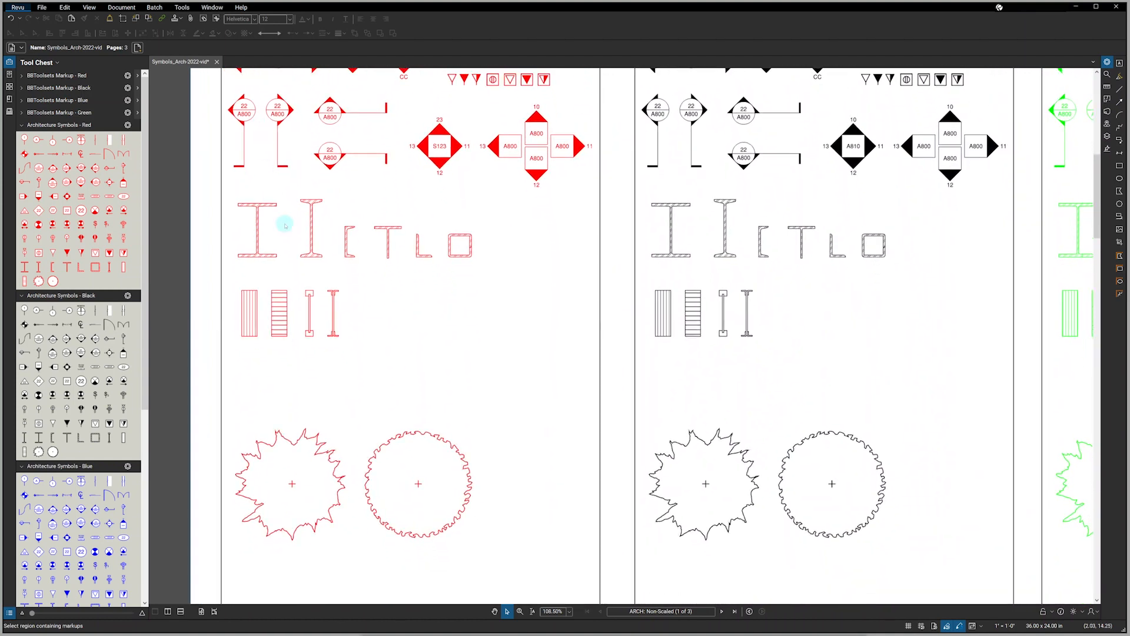
pyautogui.moveTo(339, 246)
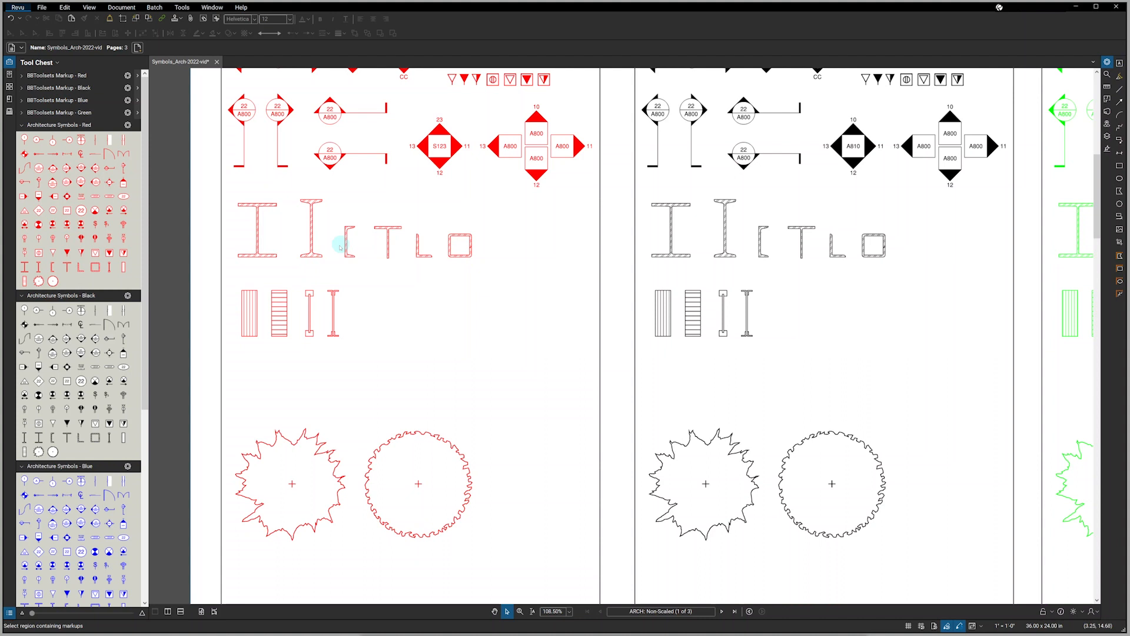
pyautogui.moveTo(322, 308)
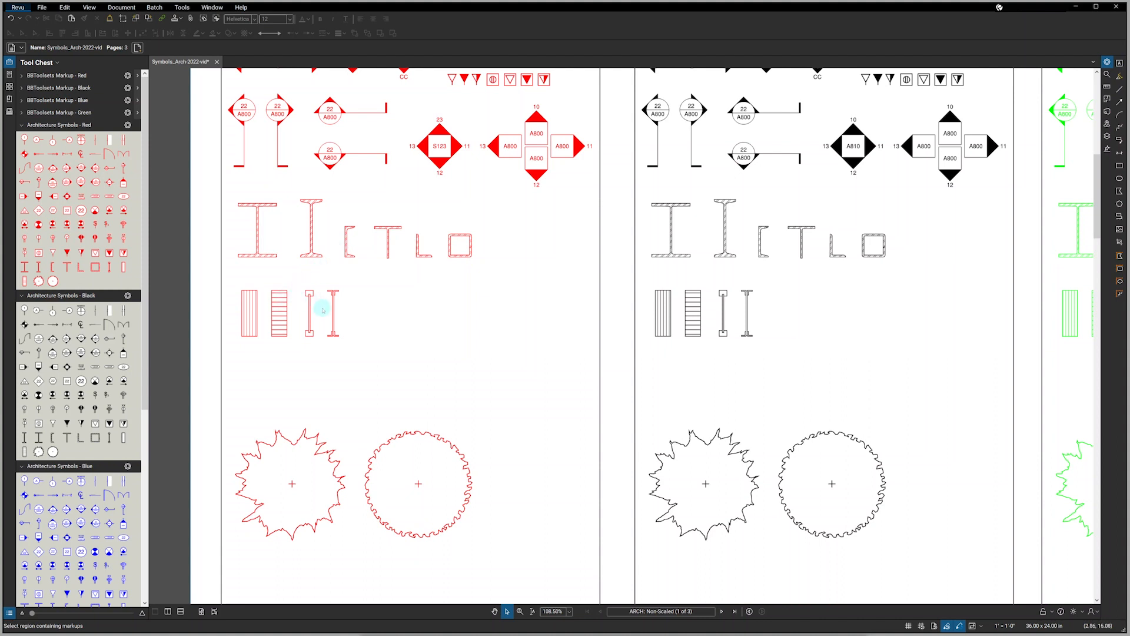
pyautogui.moveTo(403, 475)
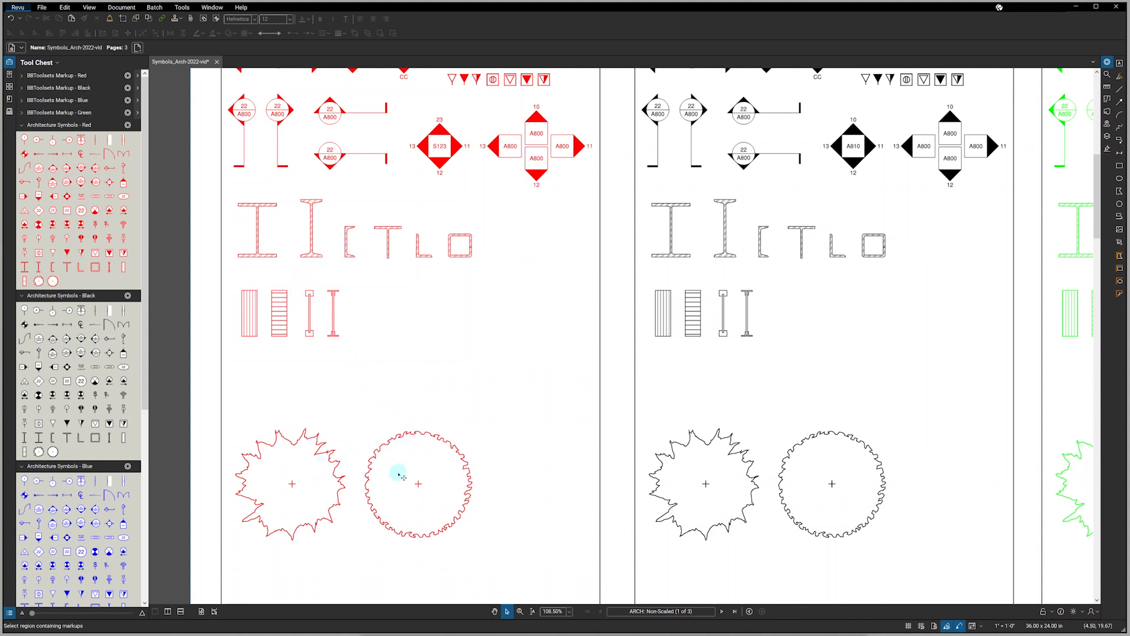
pyautogui.scroll(3)
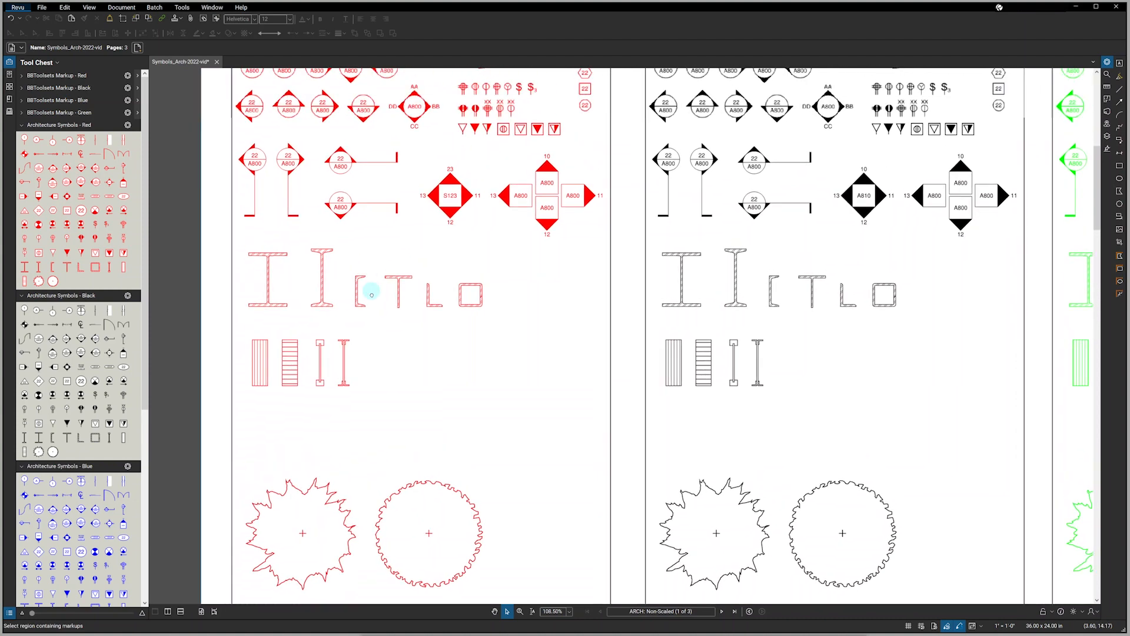
pyautogui.scroll(3)
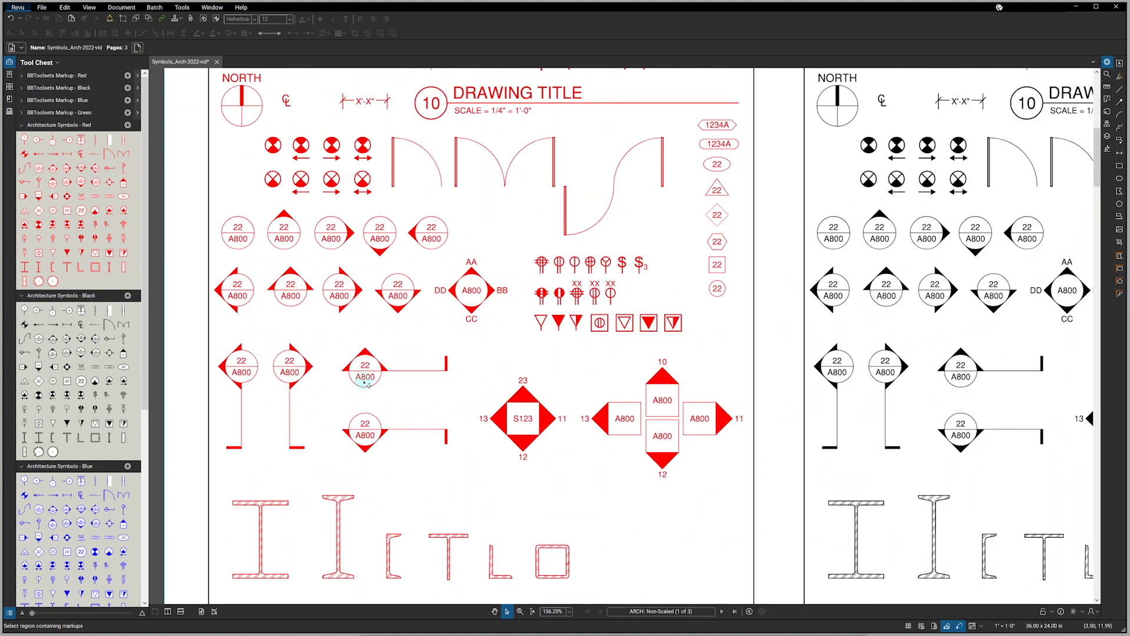
pyautogui.click(365, 375)
pyautogui.write('S123')
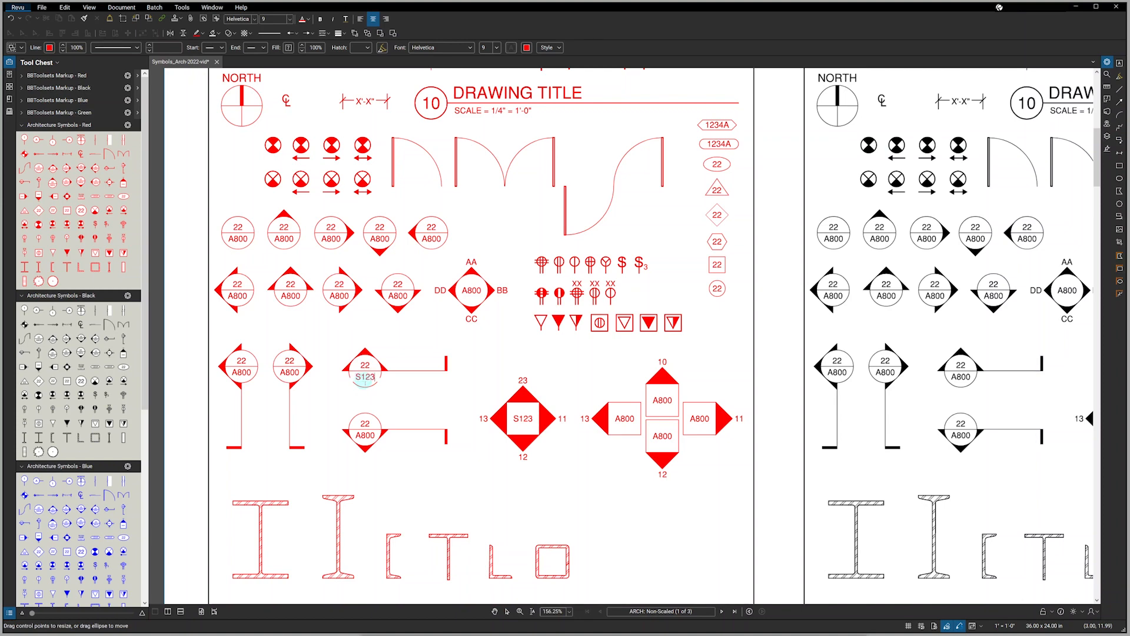
pyautogui.click(365, 375)
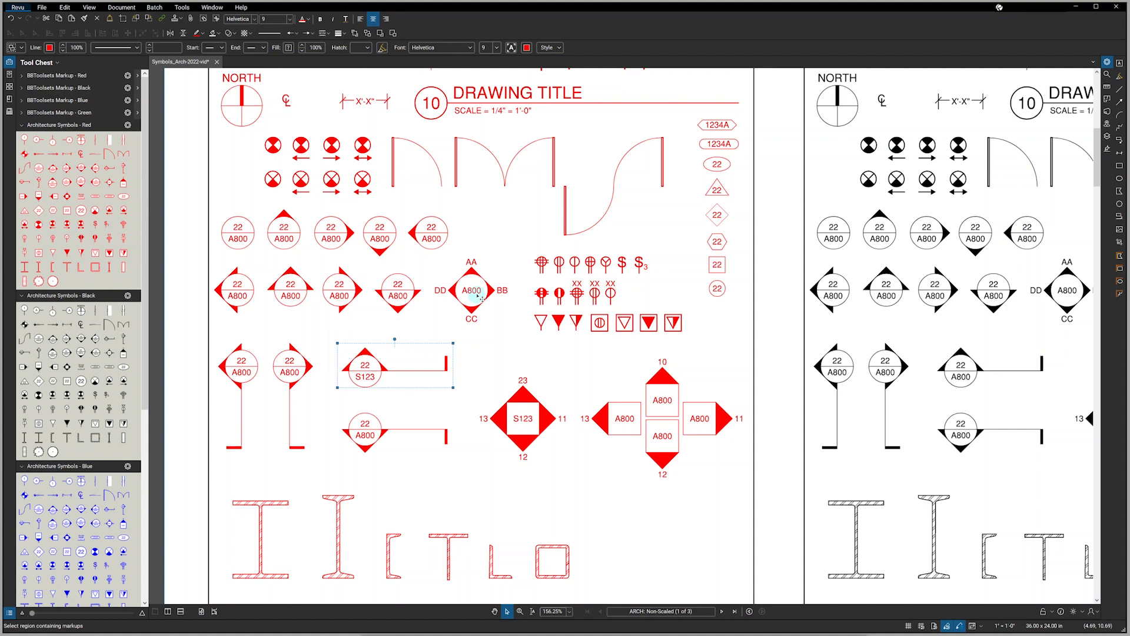
pyautogui.click(471, 289)
pyautogui.write('A123')
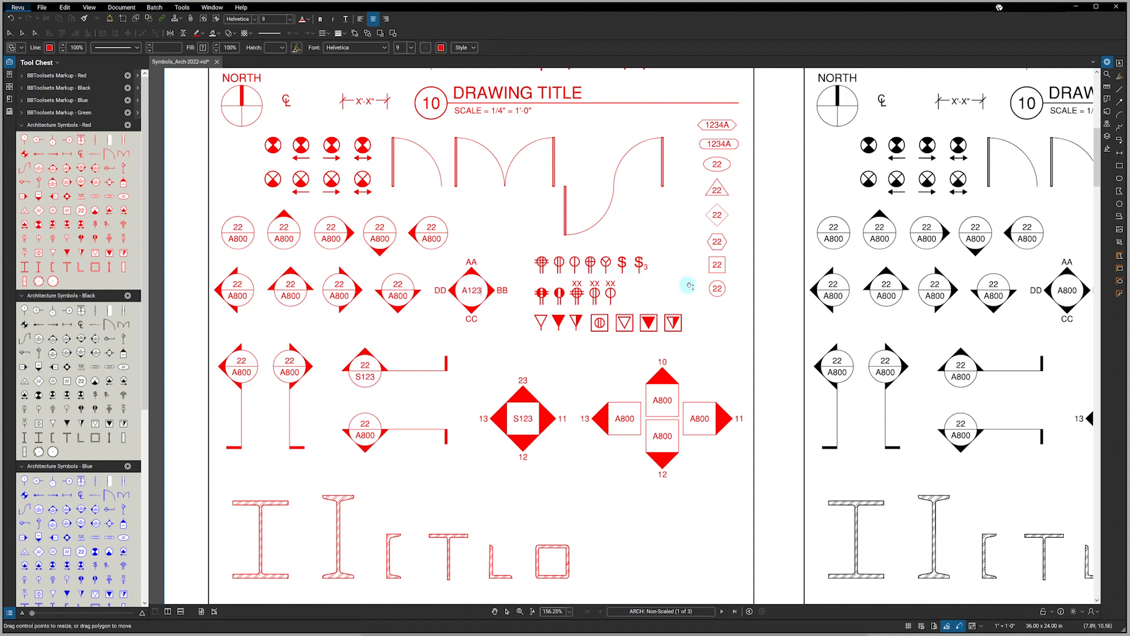
pyautogui.click(717, 288)
pyautogui.write('43')
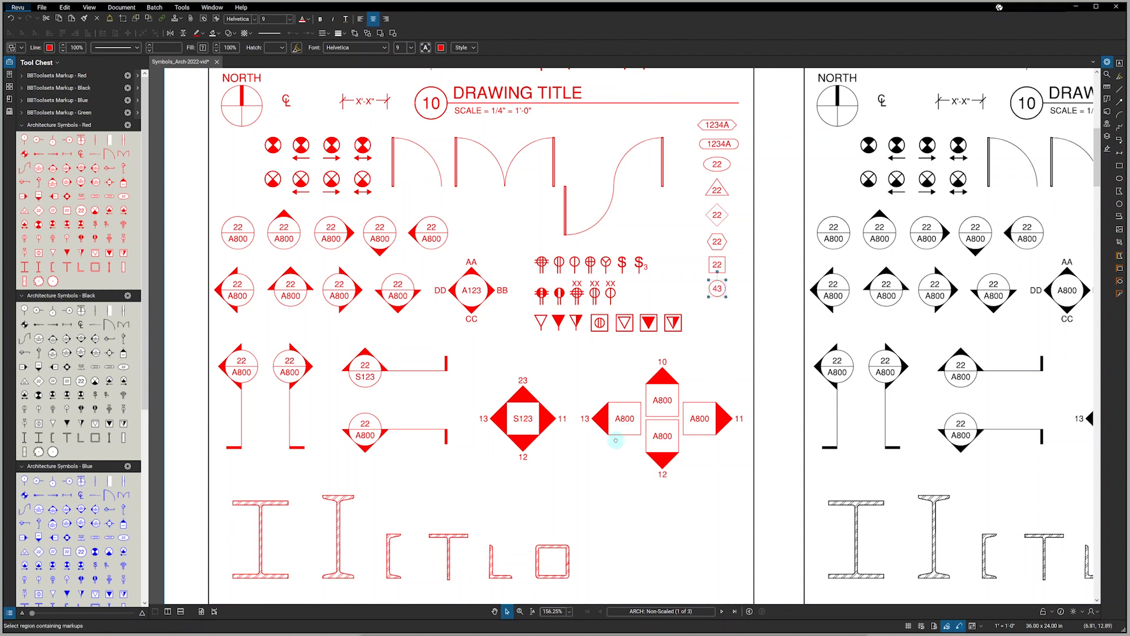
pyautogui.scroll(-3)
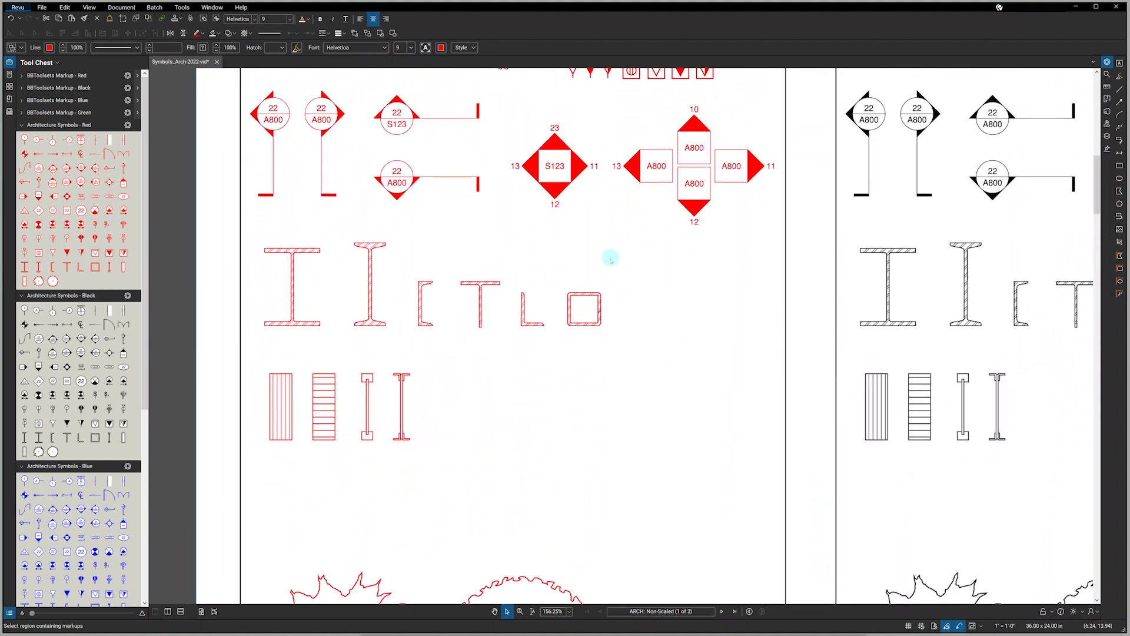
pyautogui.moveTo(611, 277)
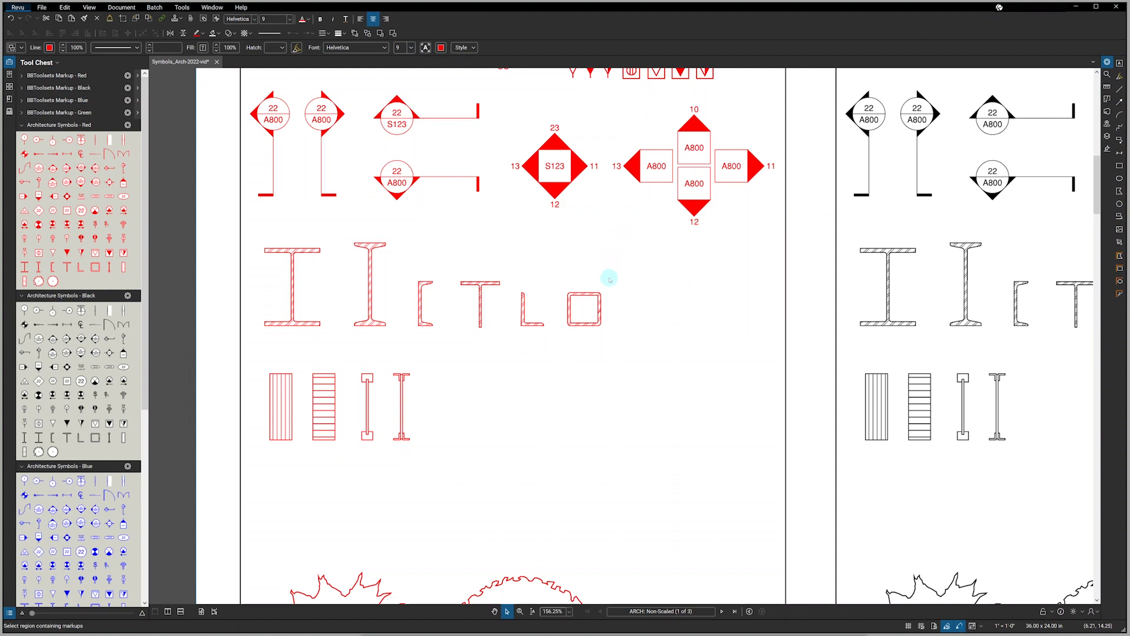
pyautogui.moveTo(557, 358)
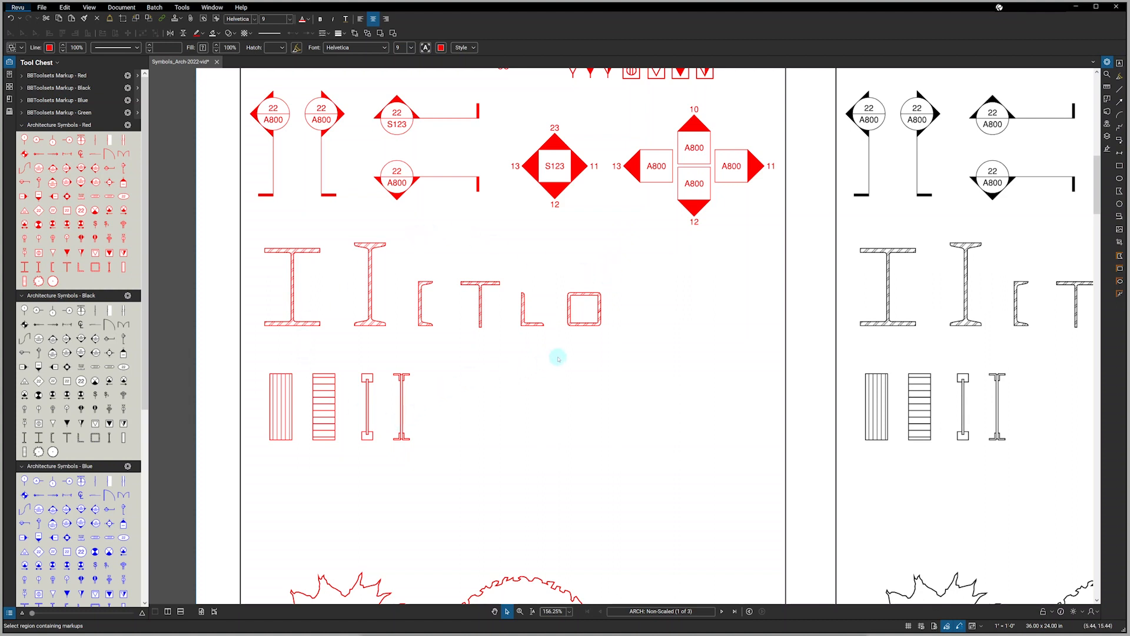
# - Stretch the red rectangular tube and channel steel symbols taller by their control points
pyautogui.click(583, 309)
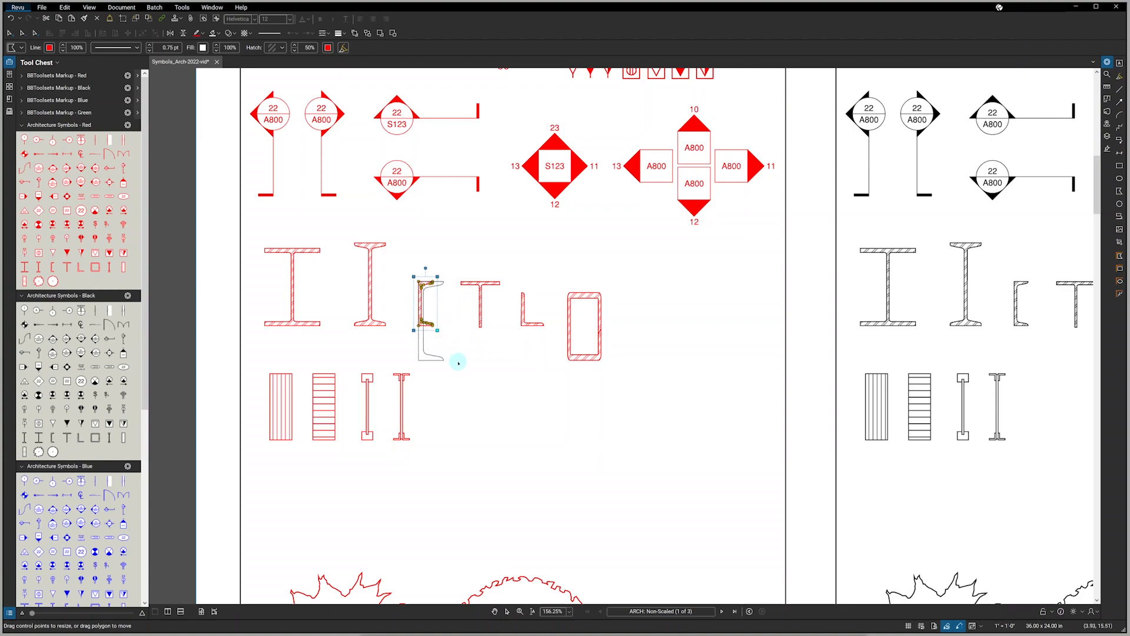
pyautogui.click(660, 610)
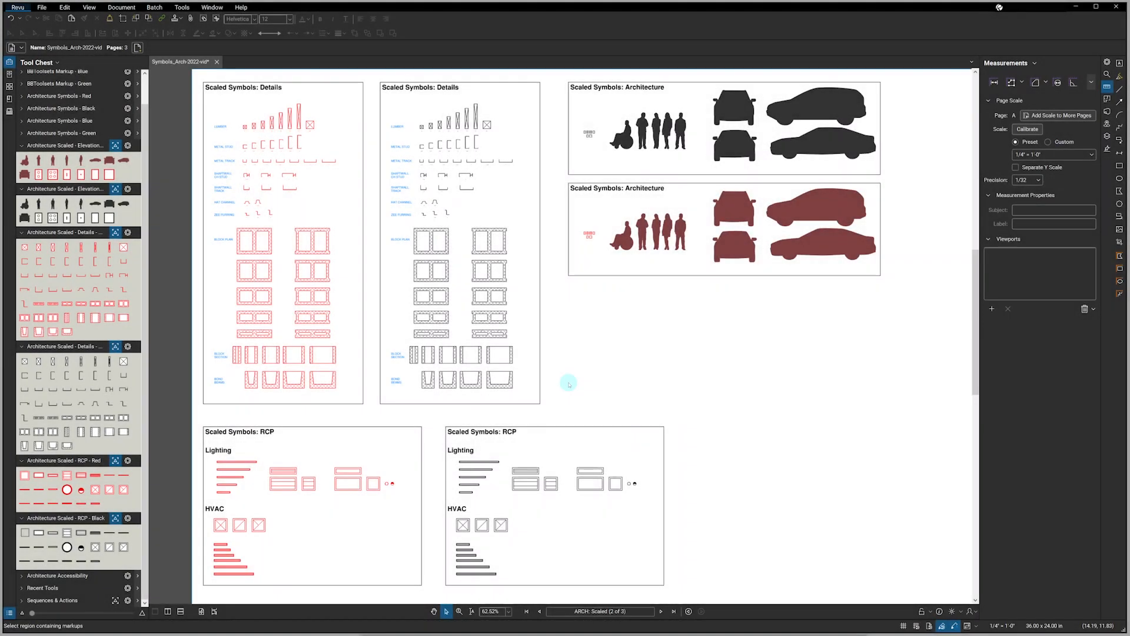
pyautogui.moveTo(513, 377)
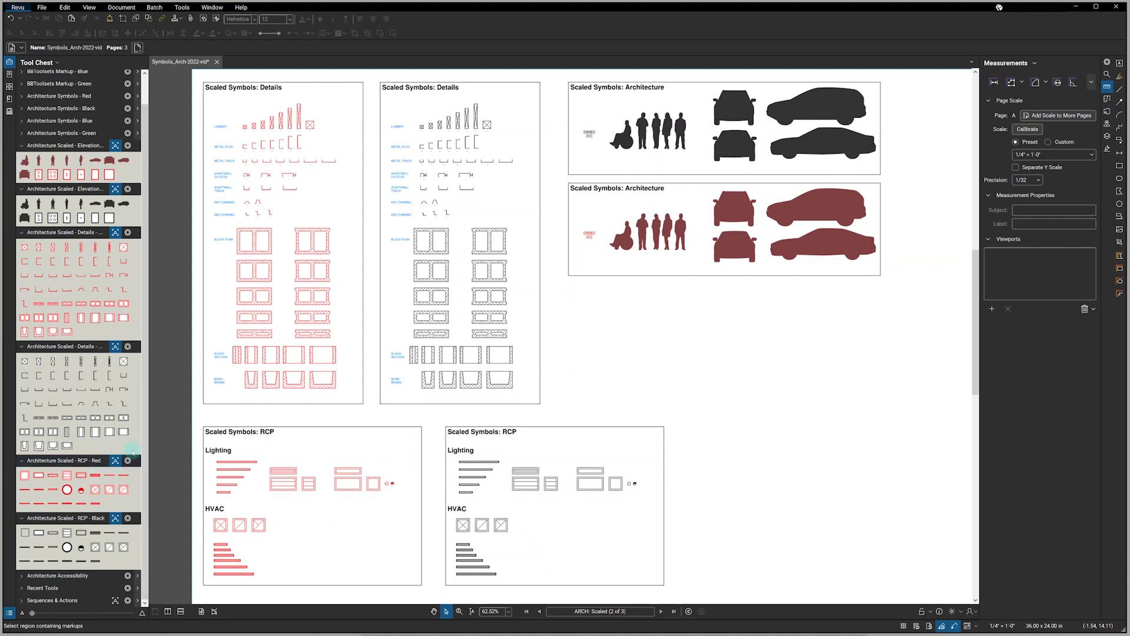
pyautogui.moveTo(124, 474)
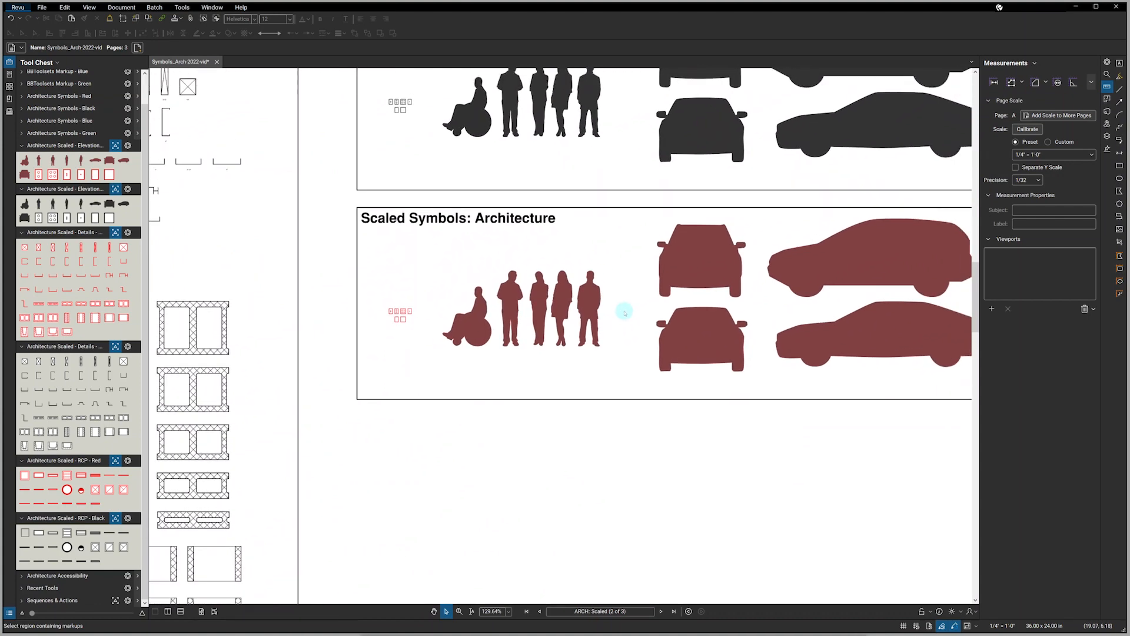
pyautogui.moveTo(594, 311)
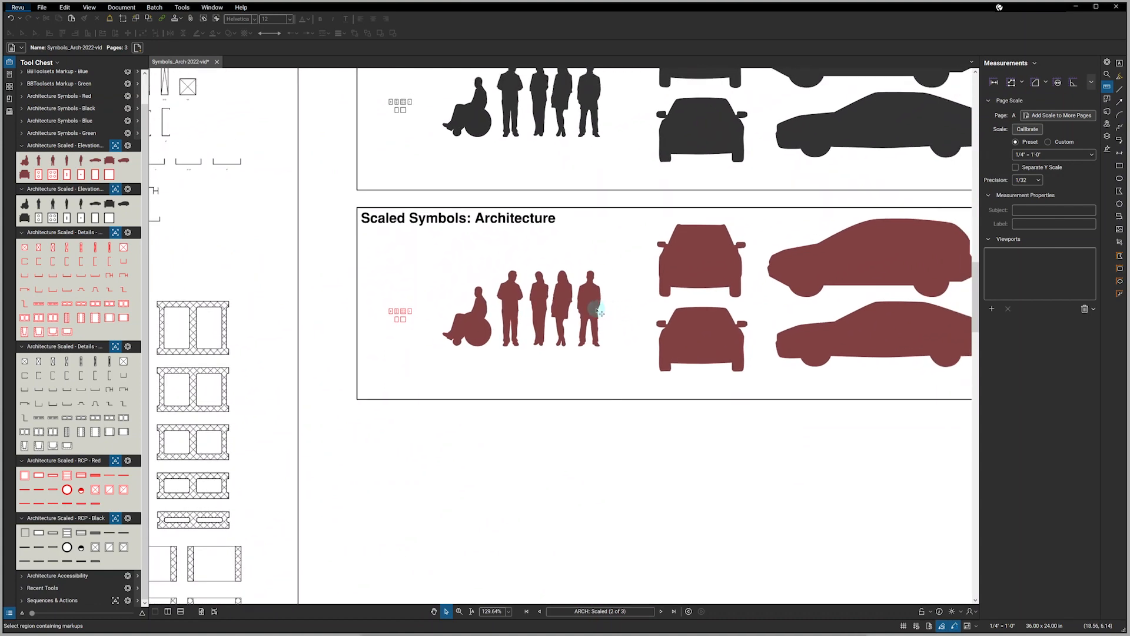
# - Set the page scale to 1/2" = 1'-0" and place a standing woman figure beside the red people
pyautogui.click(589, 306)
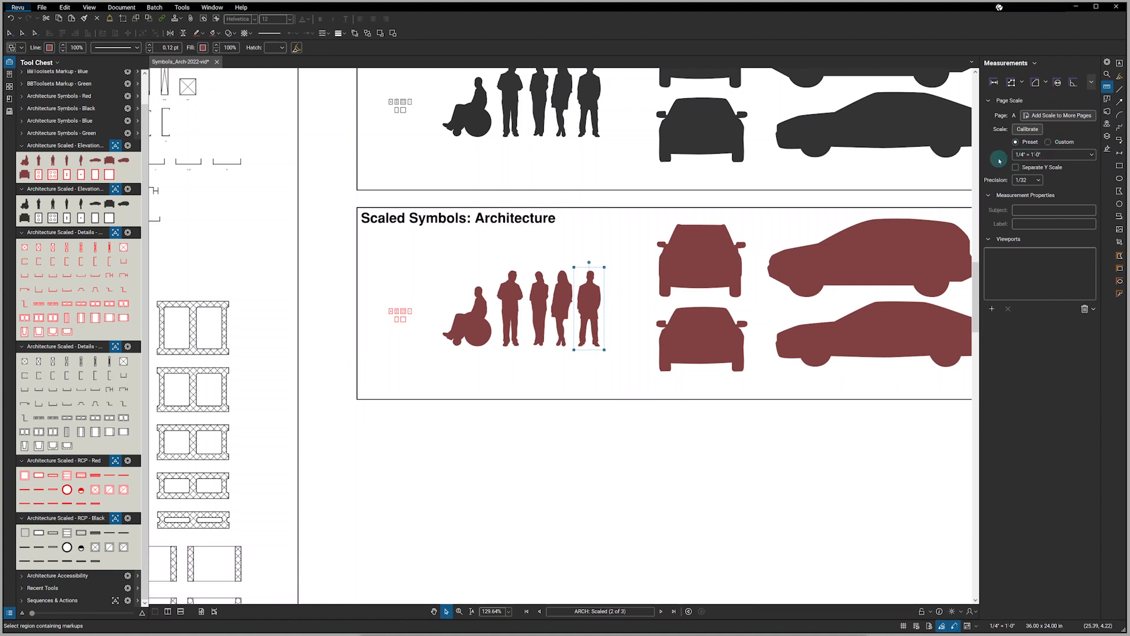
pyautogui.click(1090, 156)
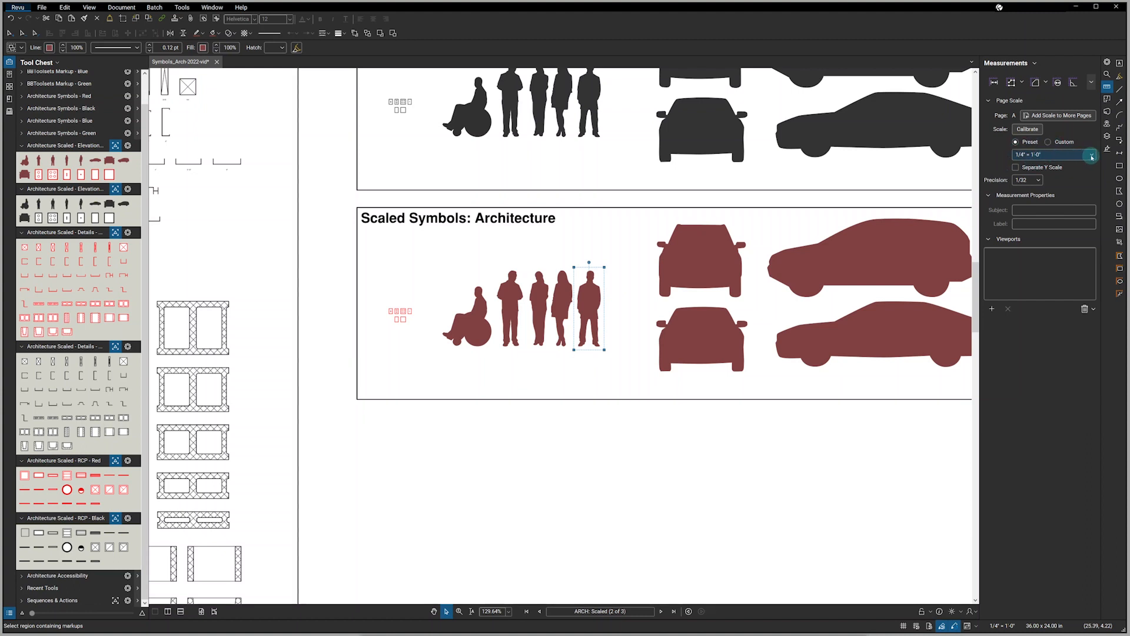
pyautogui.click(1090, 154)
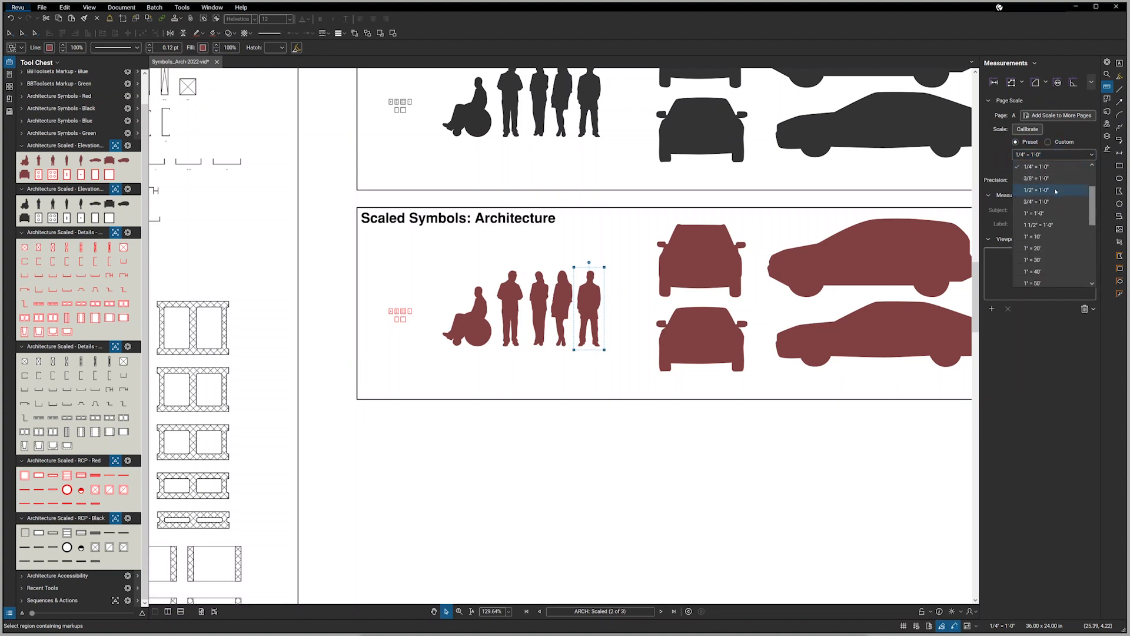
pyautogui.click(1036, 190)
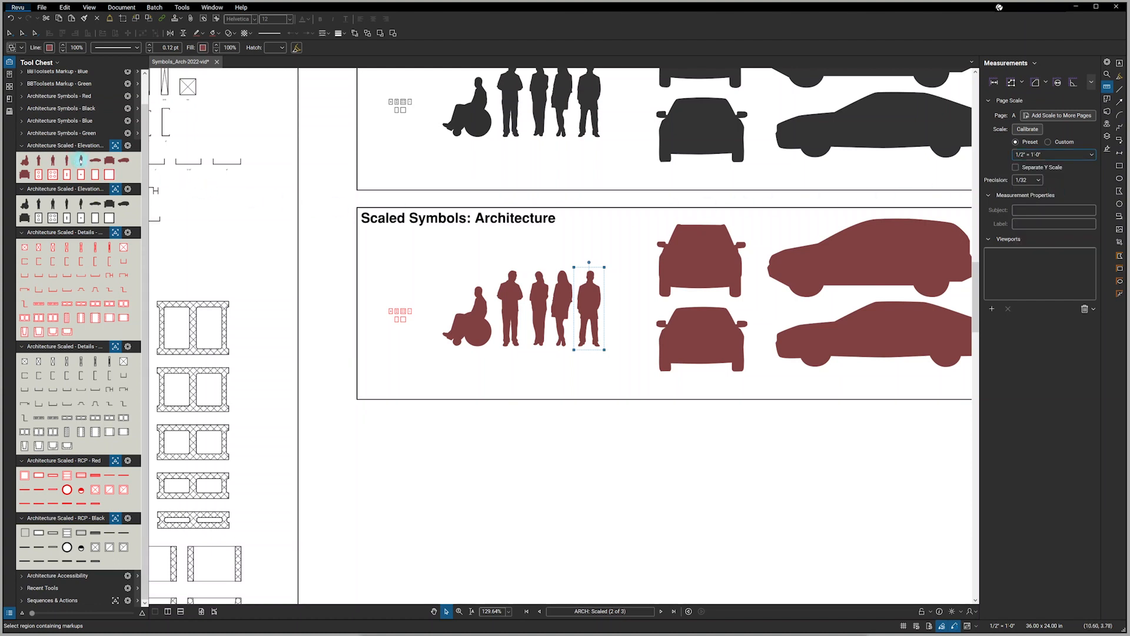
pyautogui.click(600, 344)
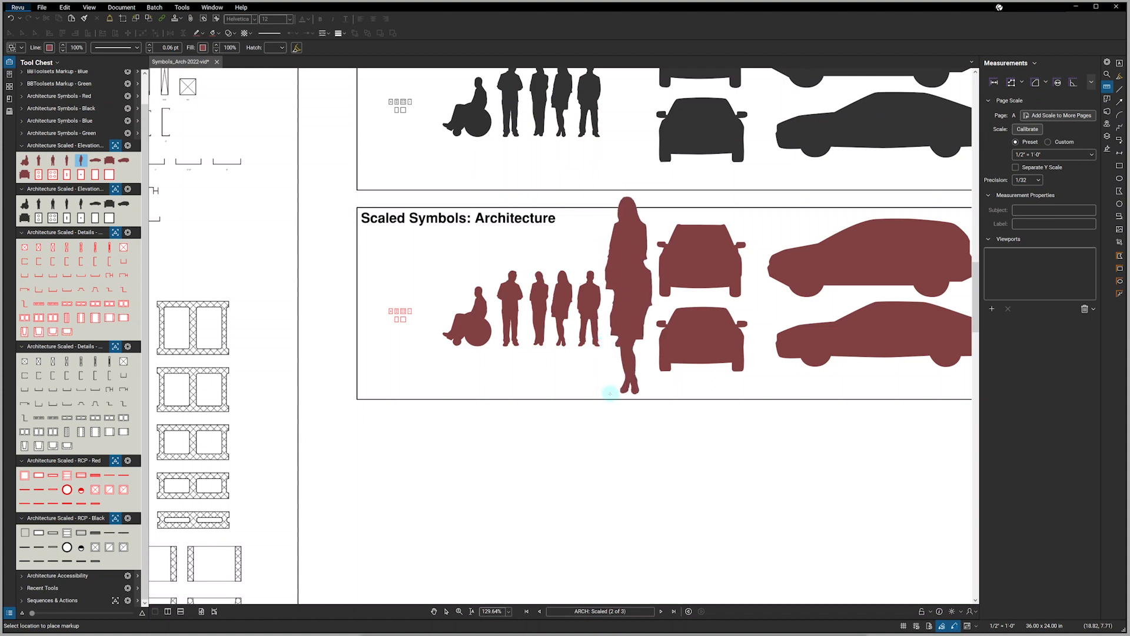
pyautogui.click(1089, 154)
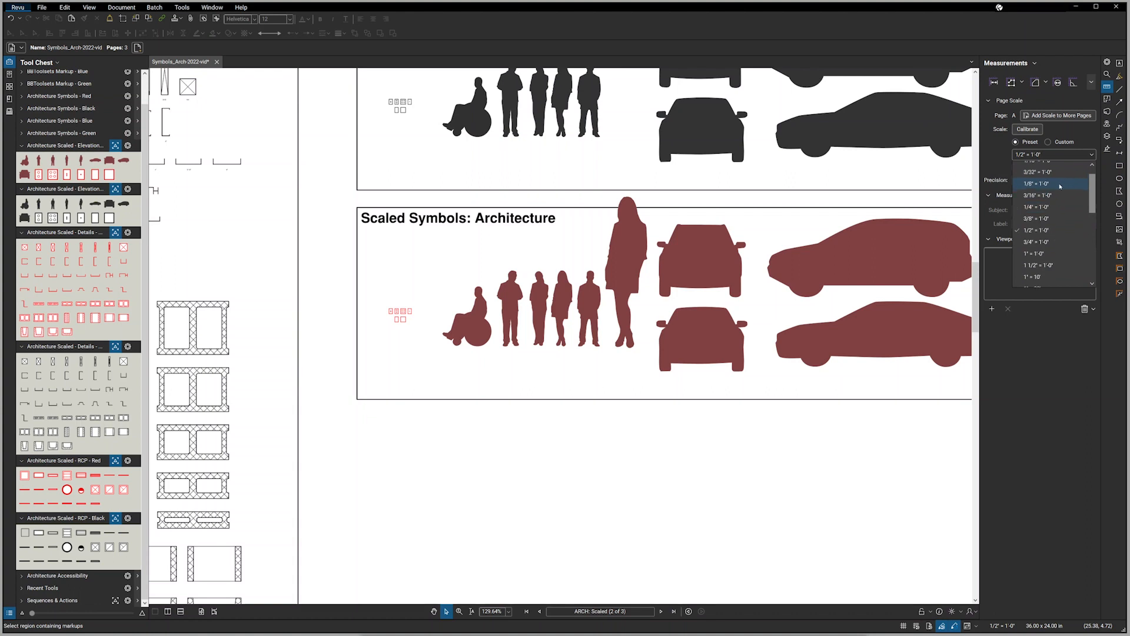
# - Change the page scale to 1/8" = 1'-0" for the next, smaller figure
pyautogui.click(1035, 184)
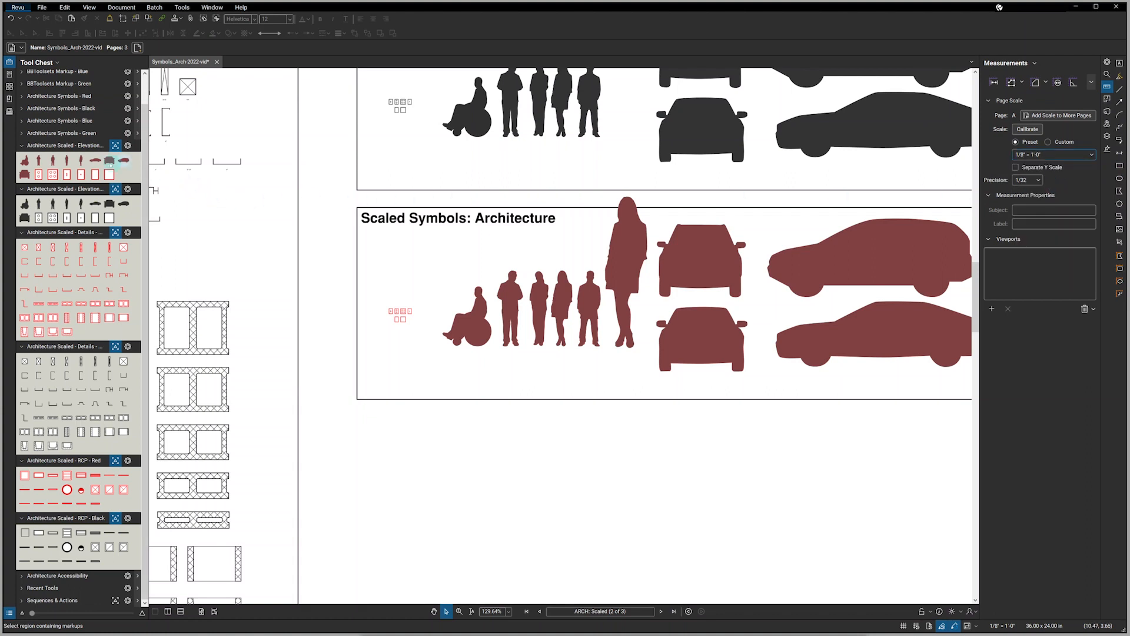
pyautogui.click(65, 161)
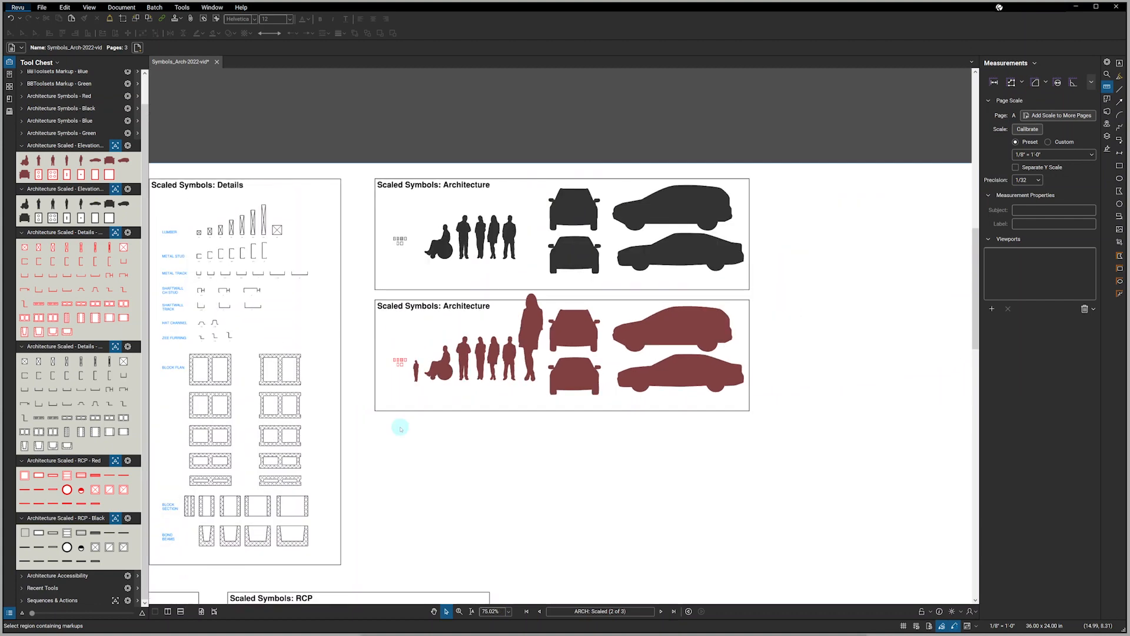
pyautogui.scroll(-3)
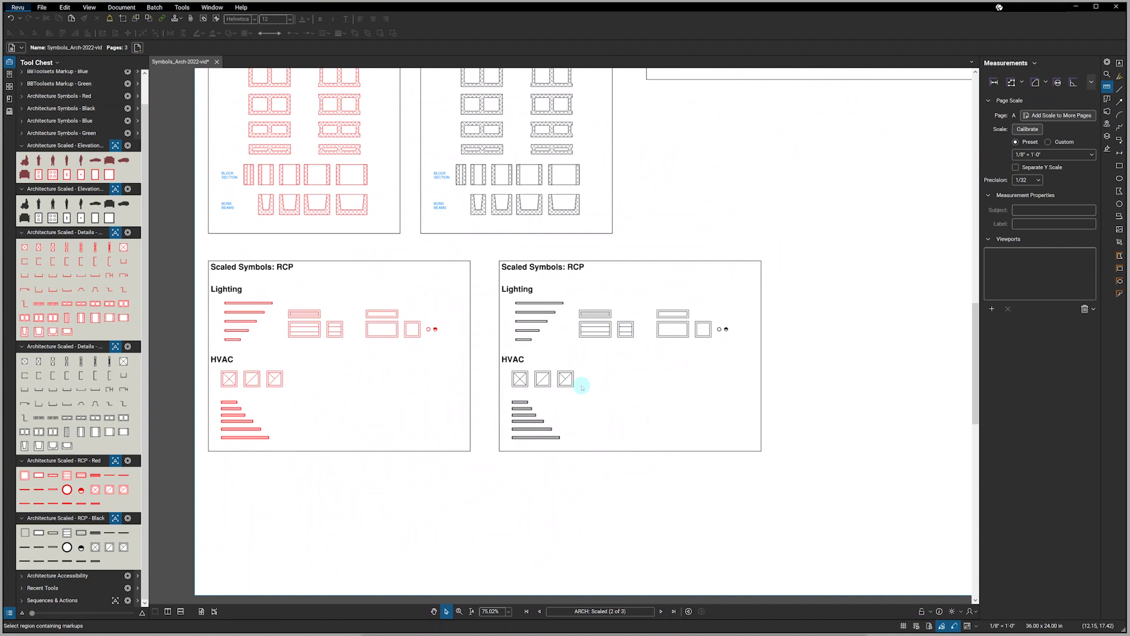
pyautogui.scroll(3)
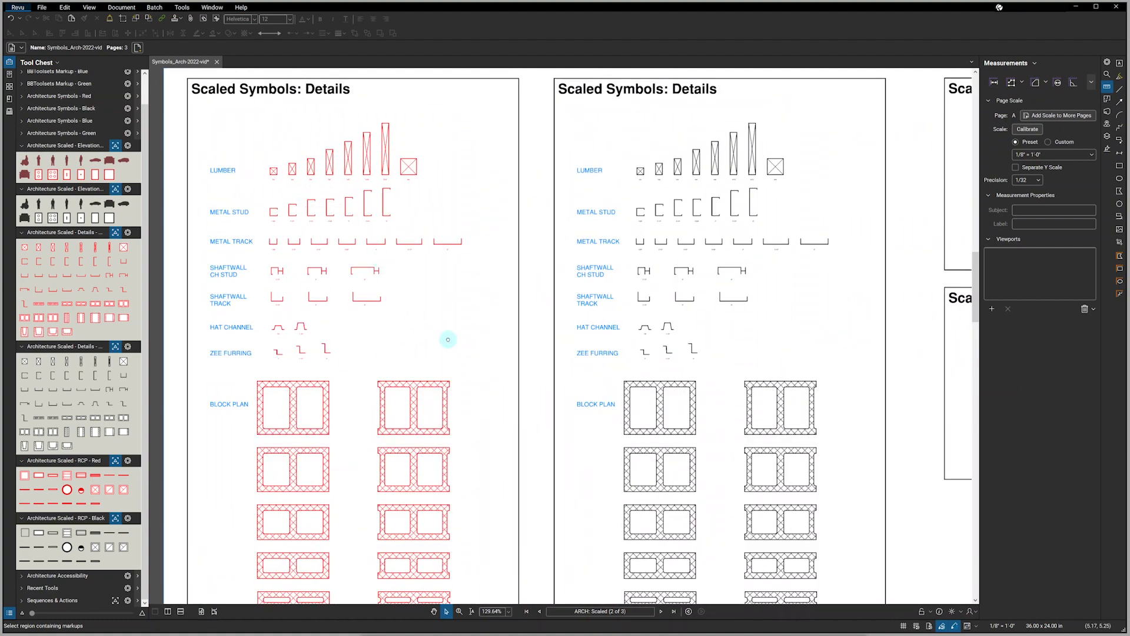
pyautogui.scroll(-3)
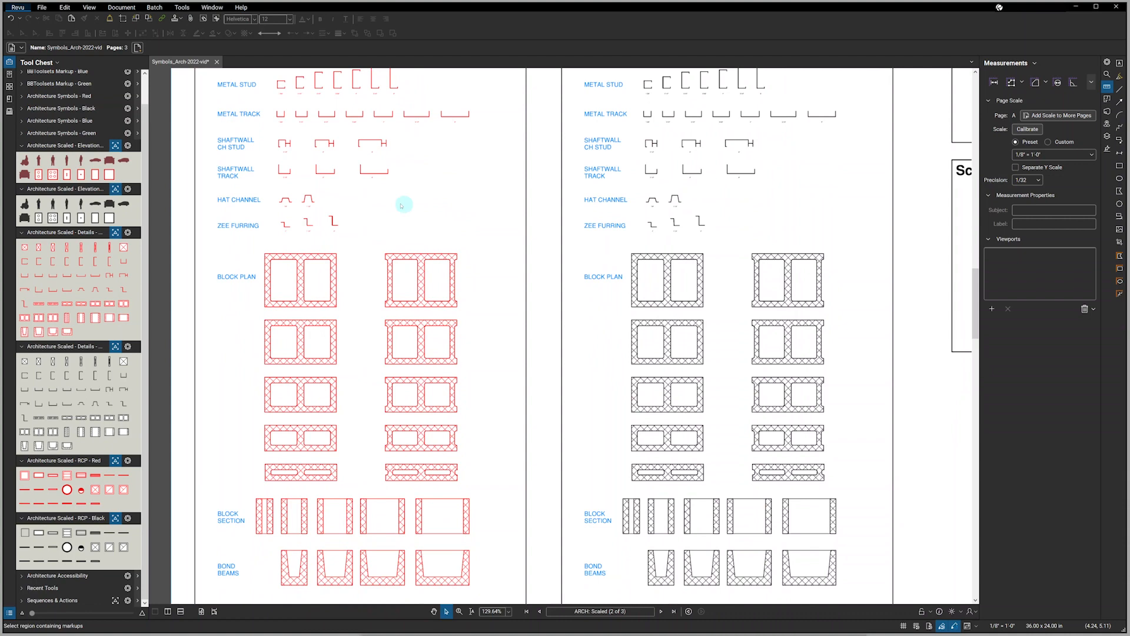
pyautogui.scroll(-3)
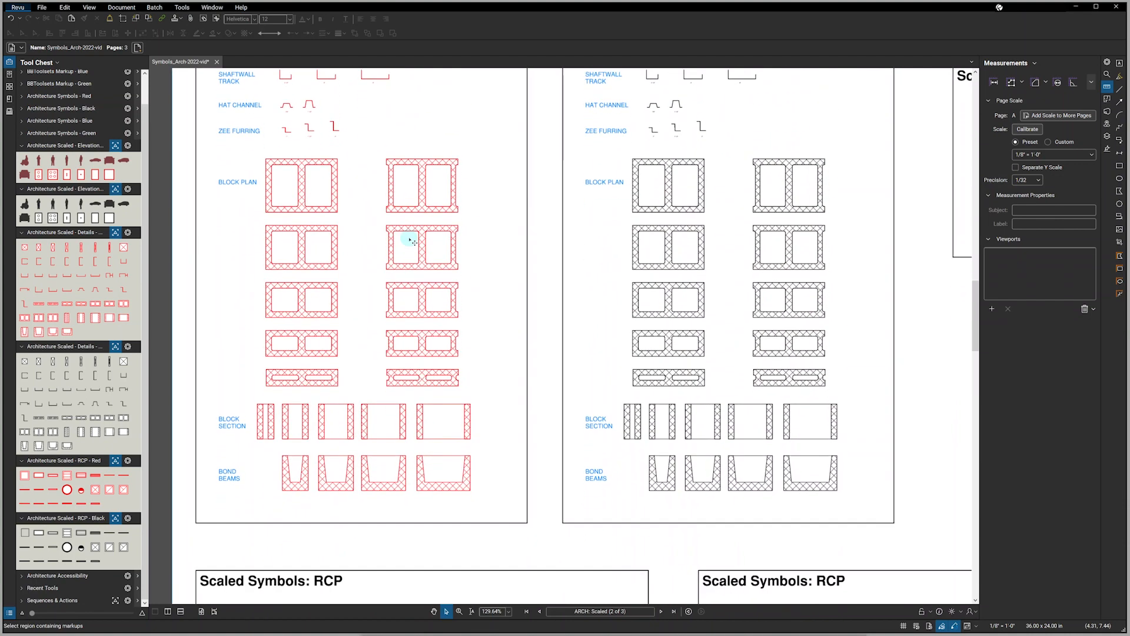
pyautogui.moveTo(394, 444)
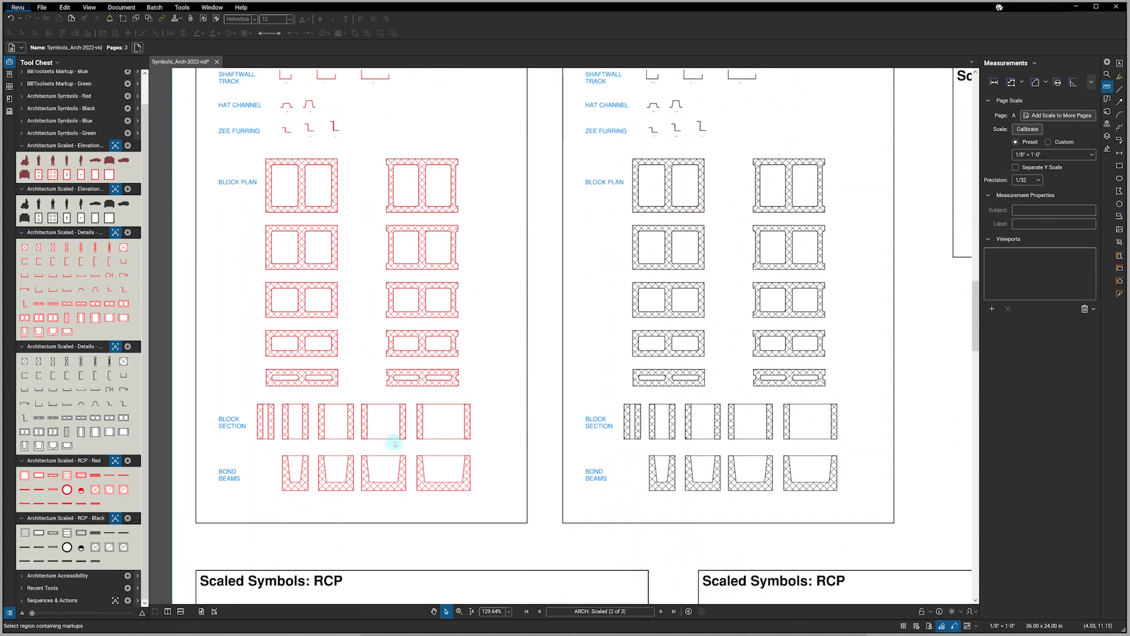
pyautogui.moveTo(165, 348)
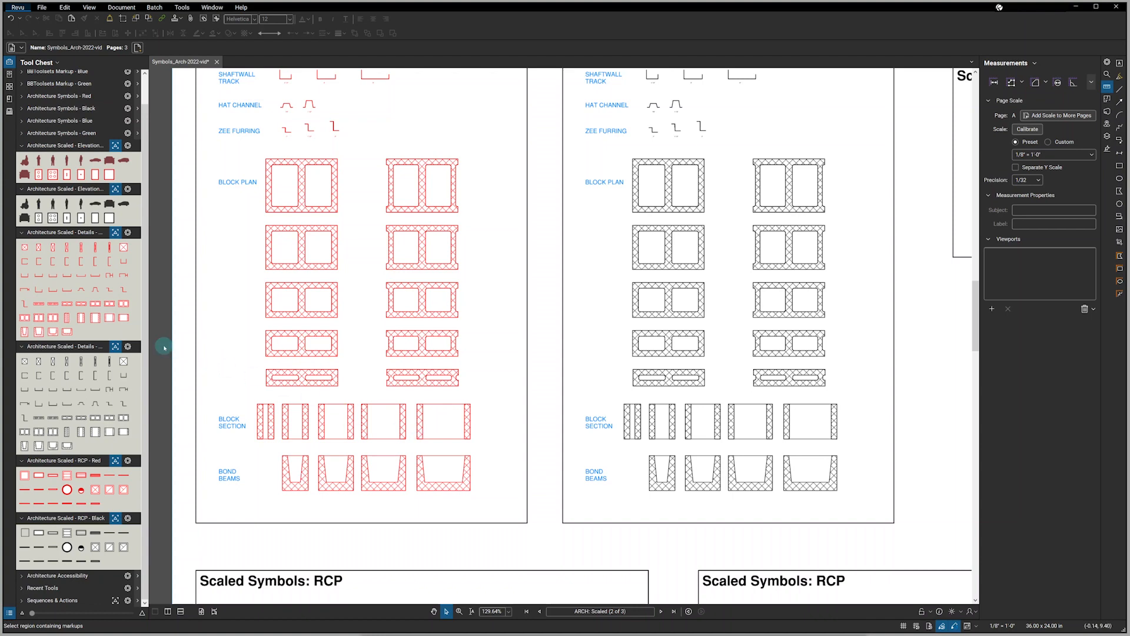
# - Place the block plan symbol at 1/8" = 1'-0", then again larger at 3/4" = 1'-0"
pyautogui.click(108, 317)
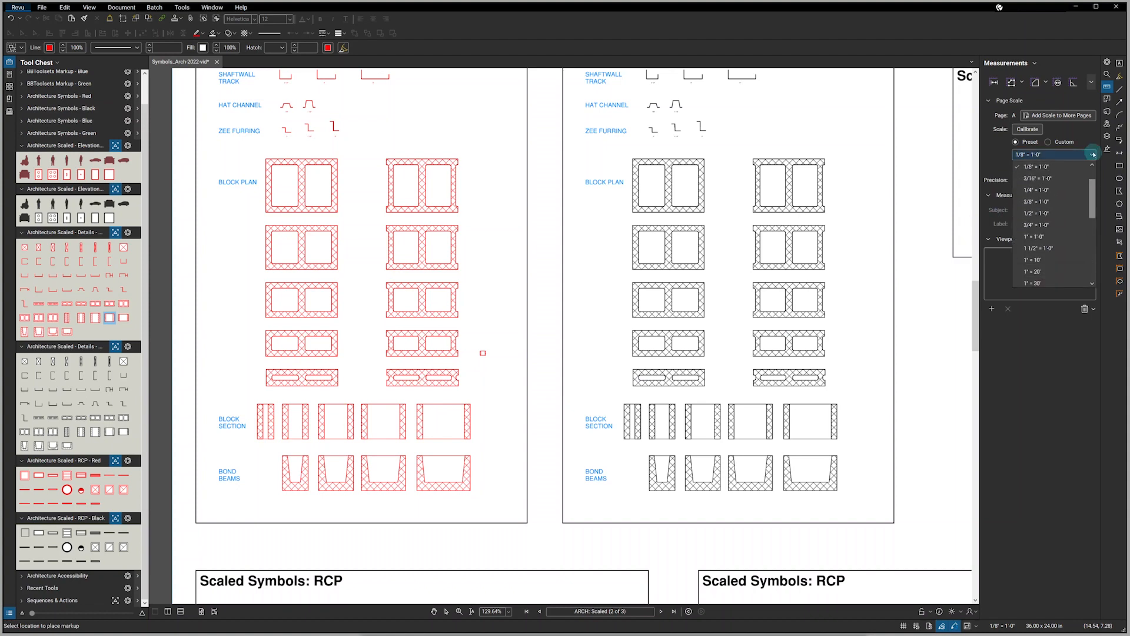
pyautogui.click(1036, 224)
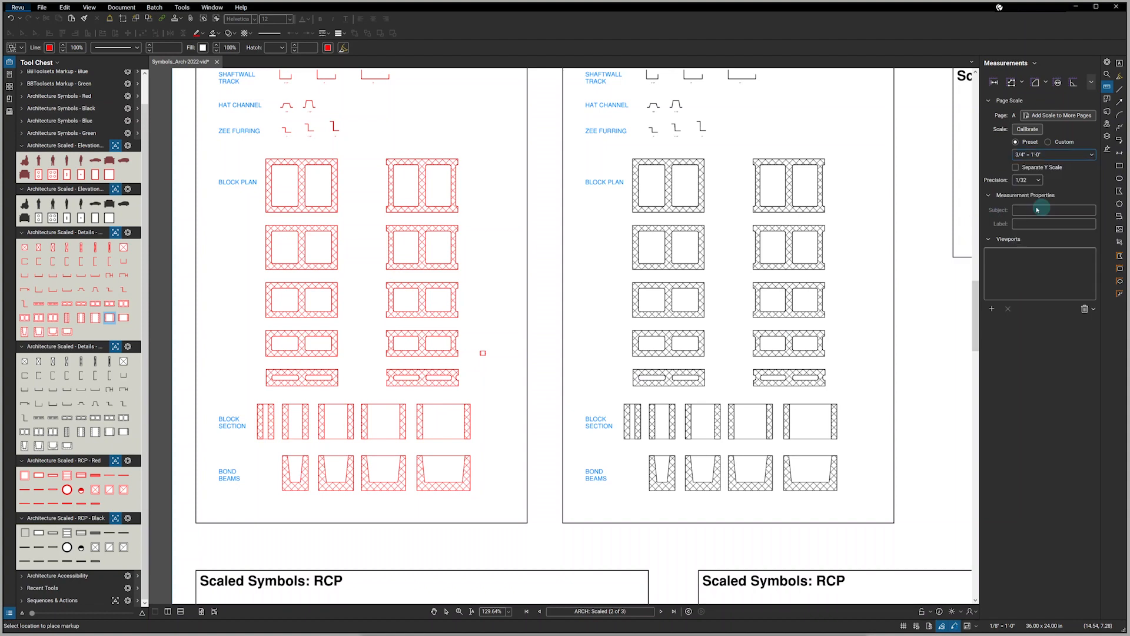
pyautogui.click(222, 316)
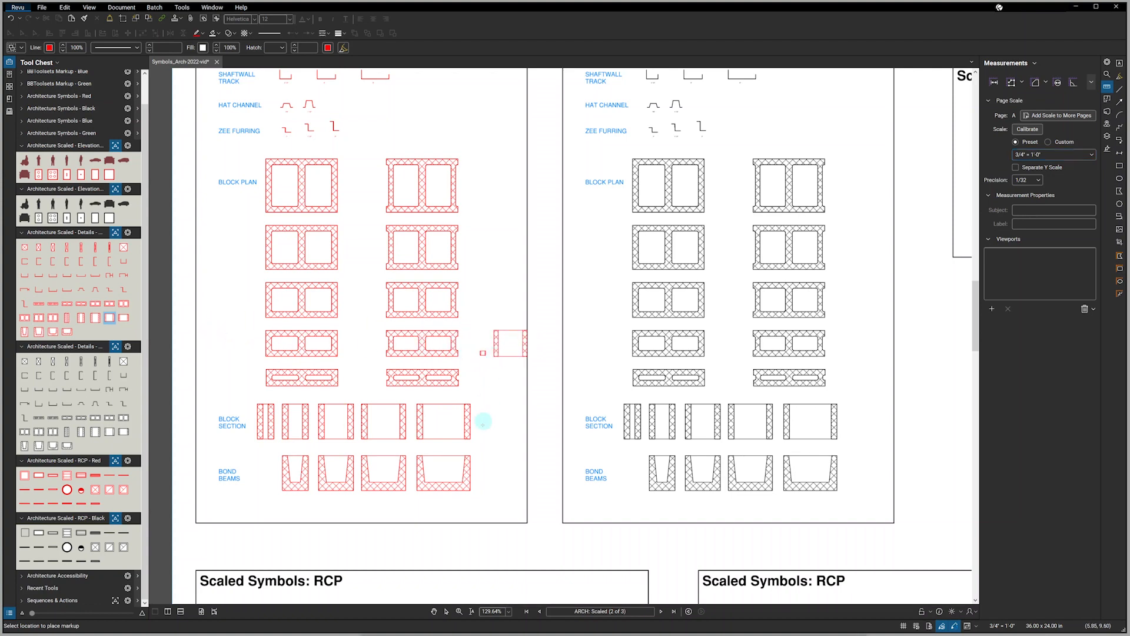
pyautogui.click(483, 432)
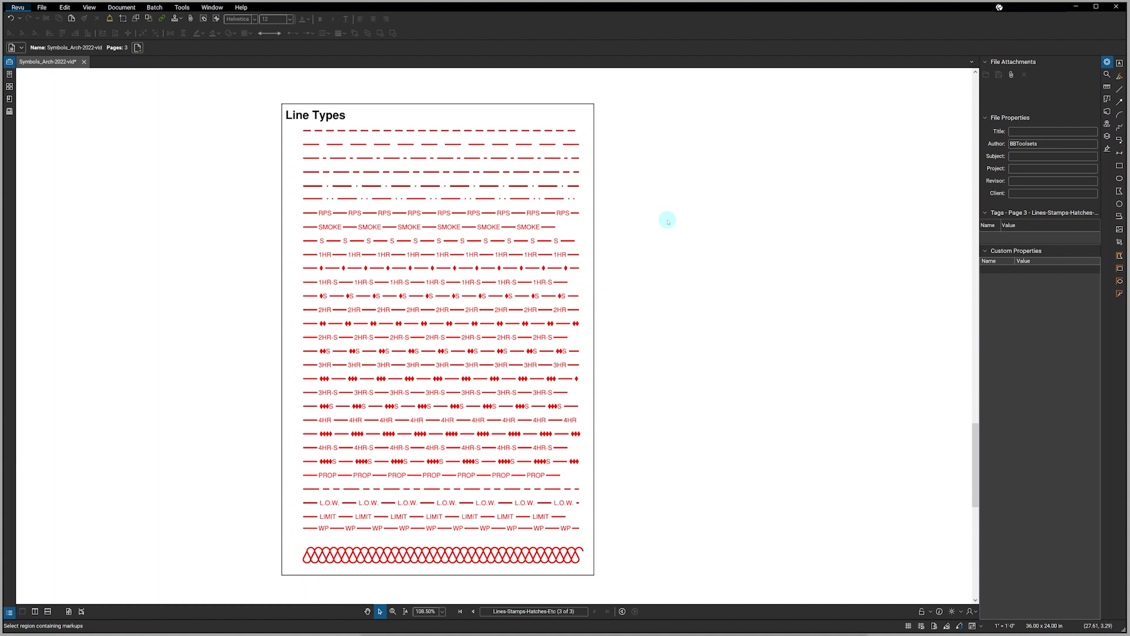
pyautogui.moveTo(536, 136)
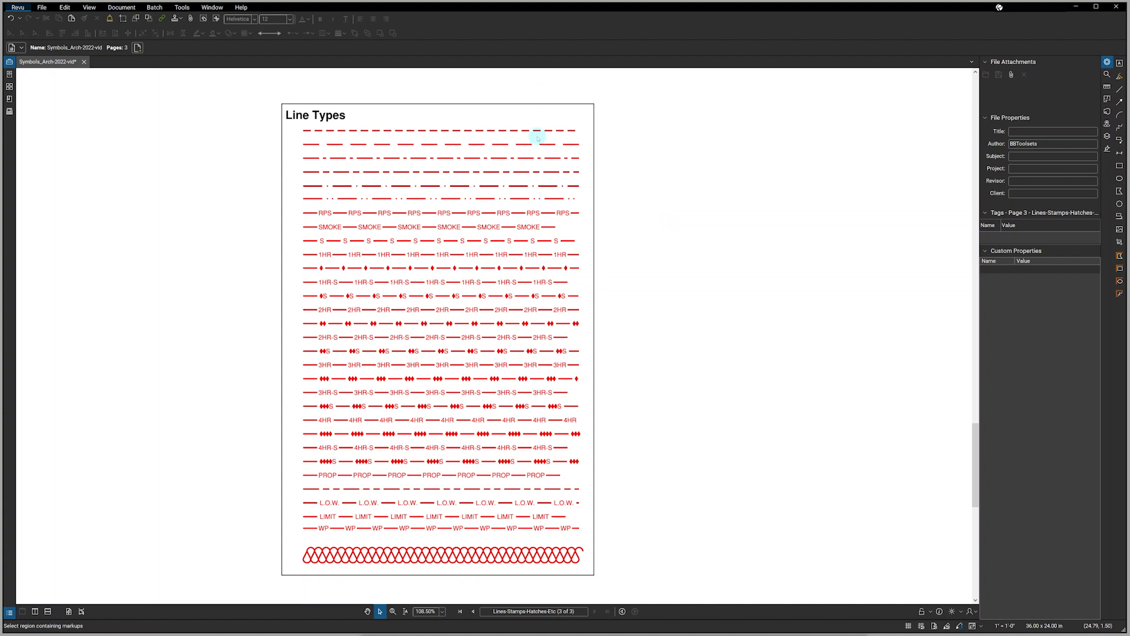
pyautogui.moveTo(550, 194)
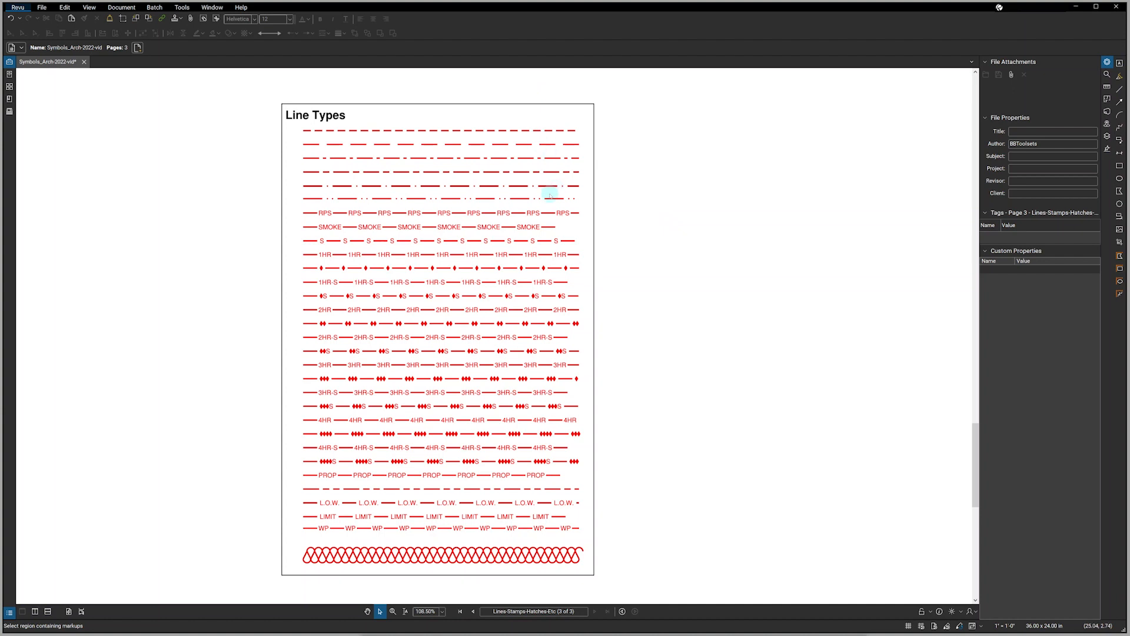
pyautogui.moveTo(560, 243)
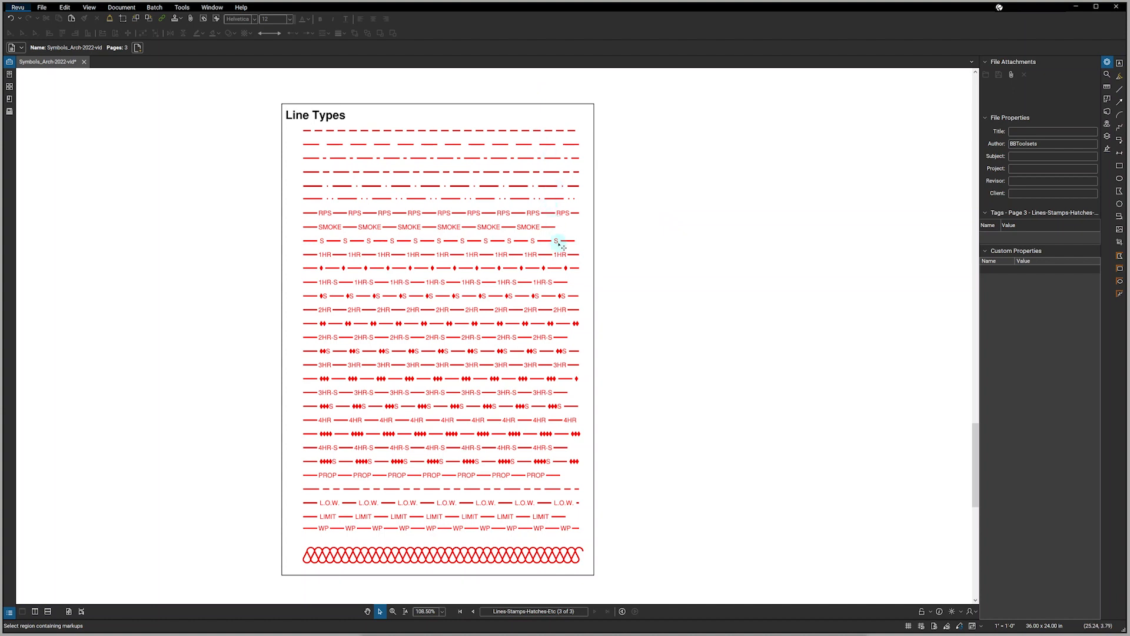
pyautogui.moveTo(573, 280)
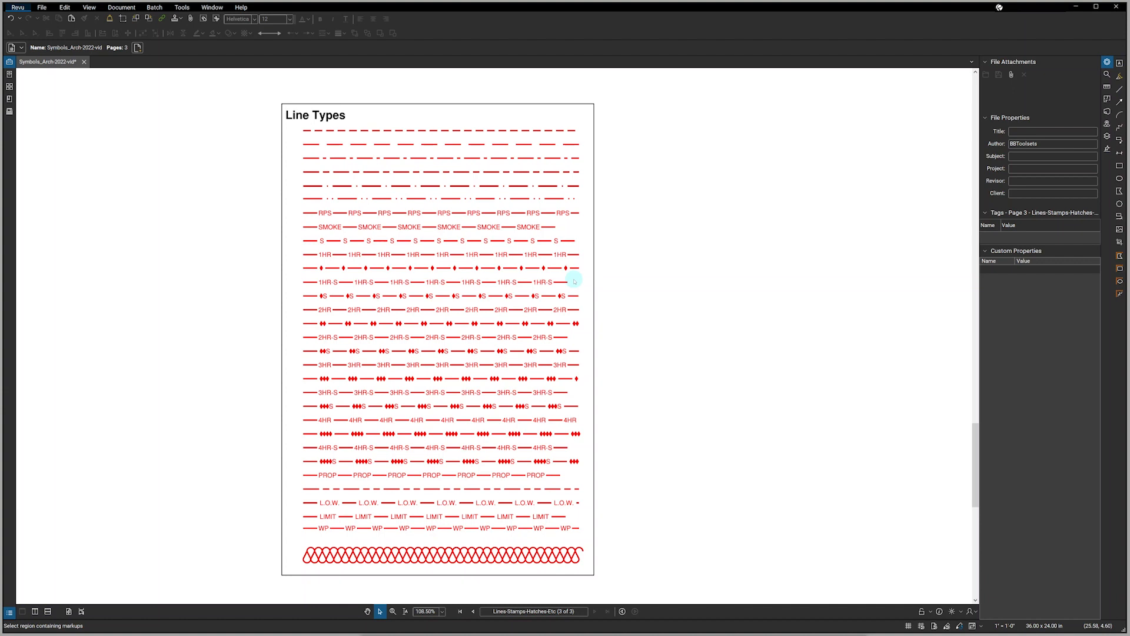
pyautogui.moveTo(554, 274)
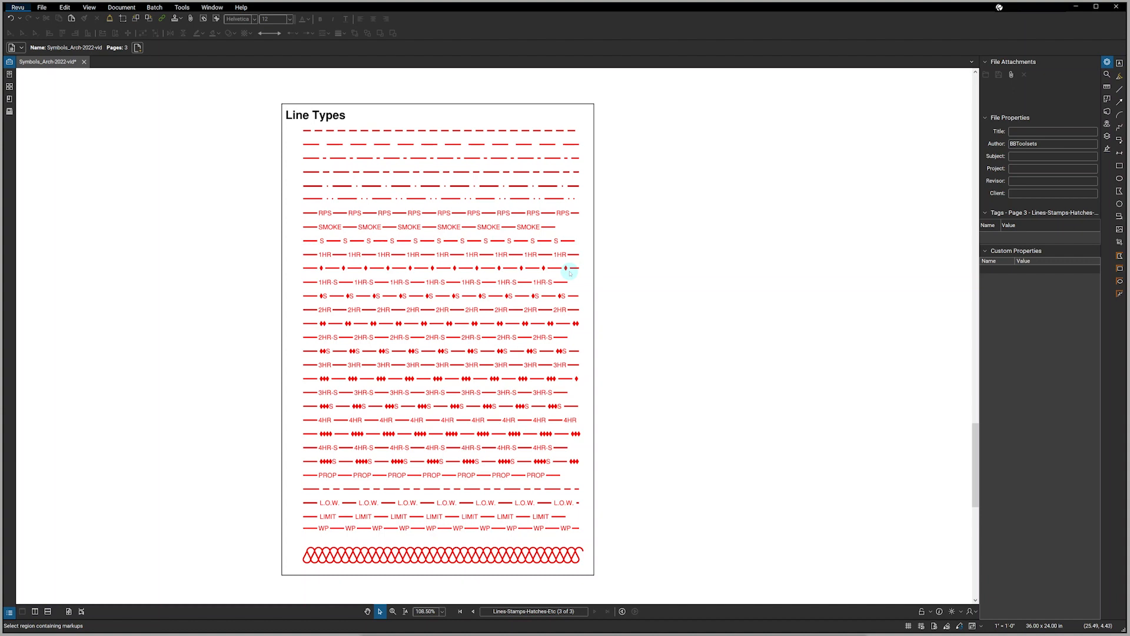
pyautogui.moveTo(577, 284)
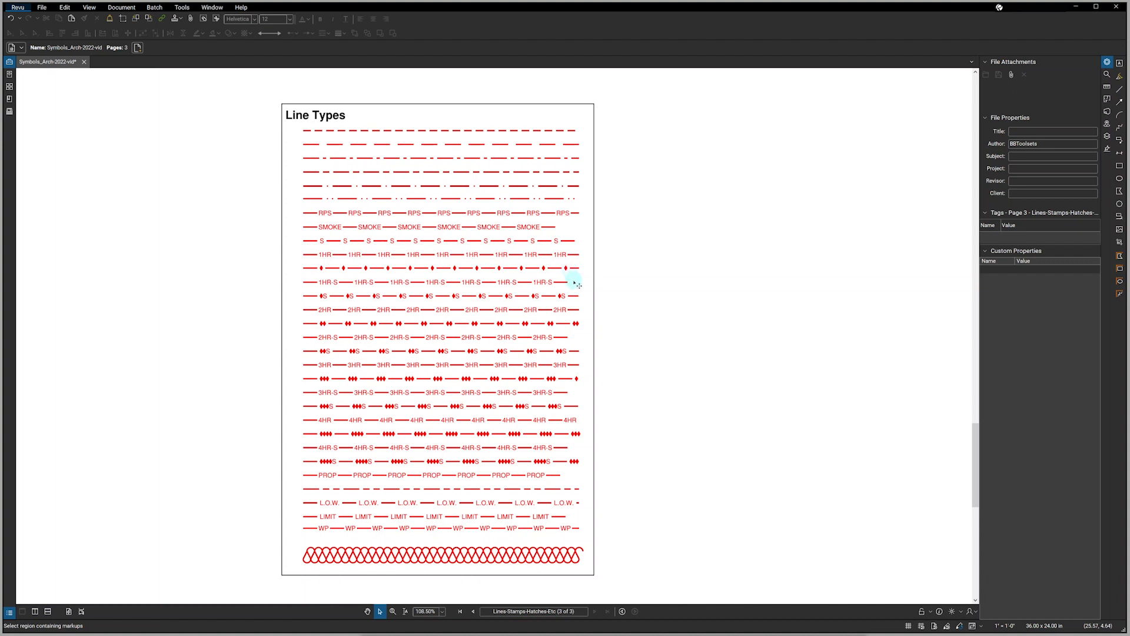
pyautogui.moveTo(566, 467)
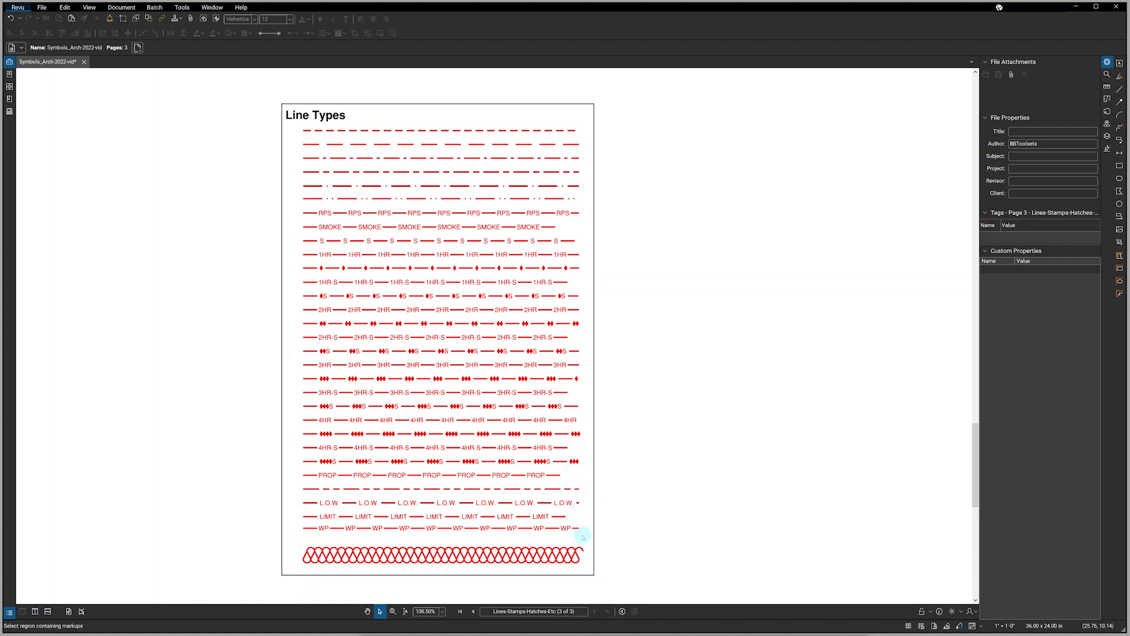
pyautogui.moveTo(590, 549)
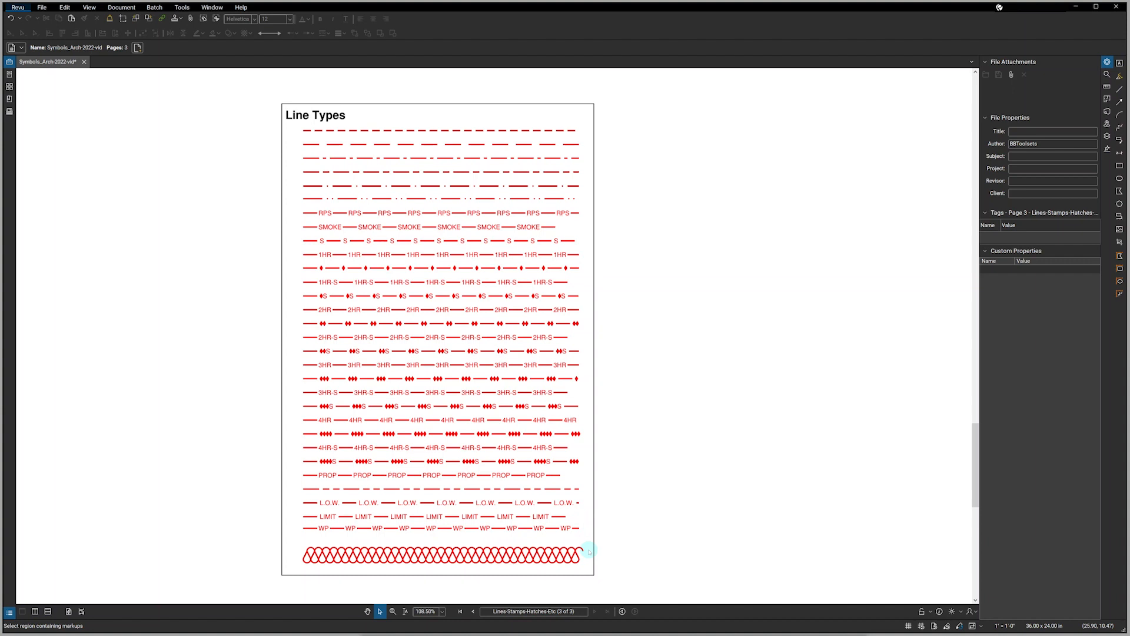
pyautogui.moveTo(1117, 113)
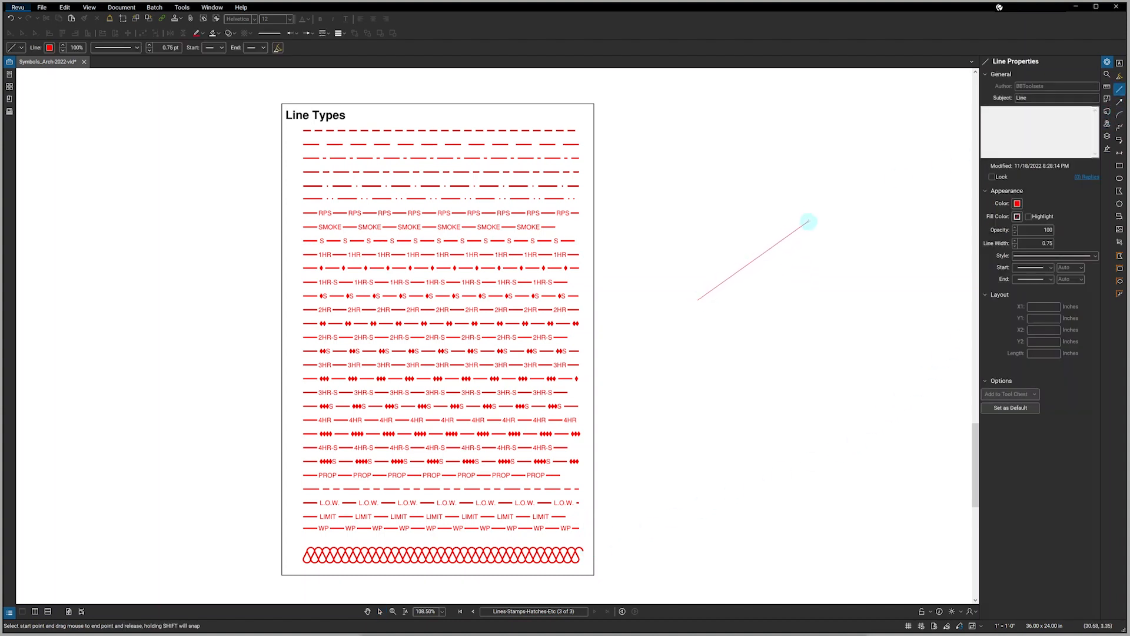
# - Finish the diagonal line and give it the 2HR-Diamond rated wall line style
pyautogui.click(379, 611)
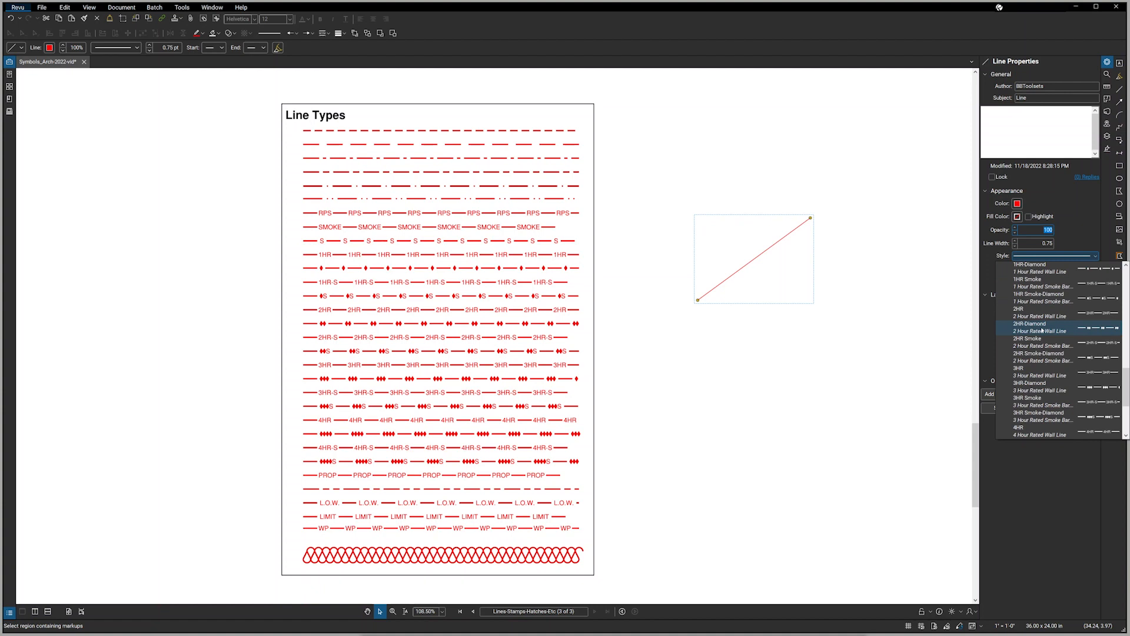
pyautogui.click(1029, 324)
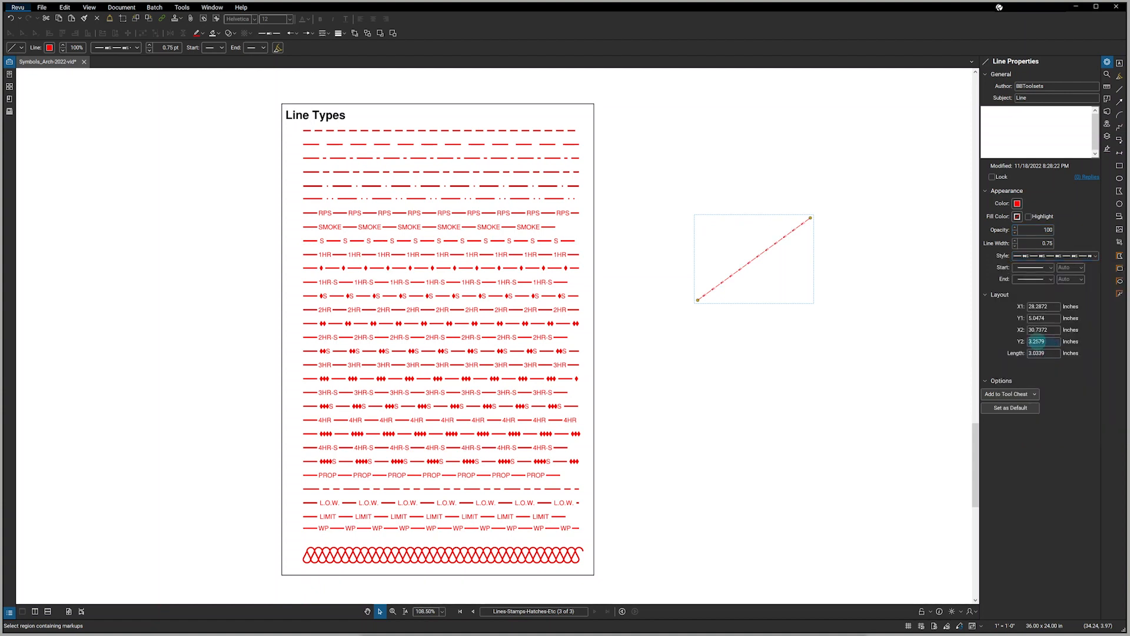
pyautogui.click(1040, 243)
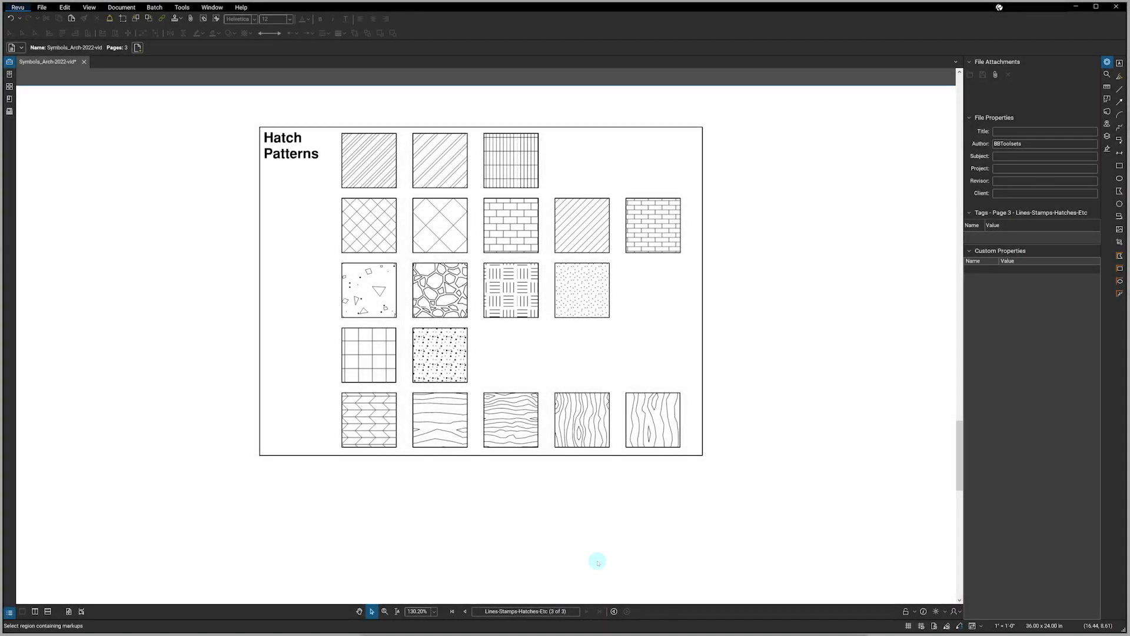
pyautogui.moveTo(536, 369)
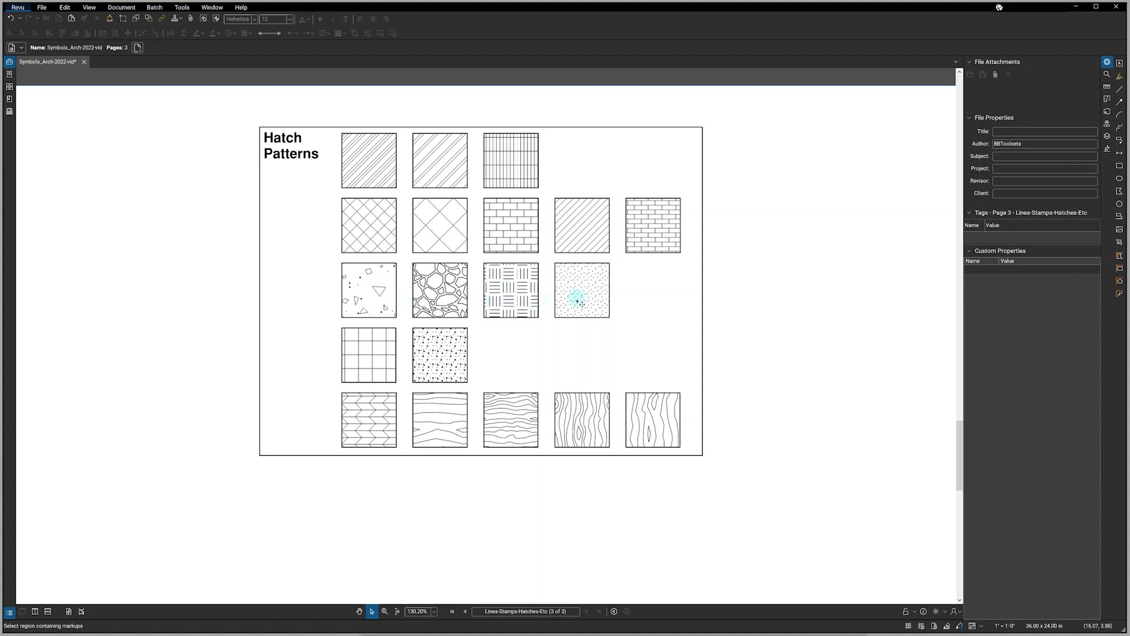
pyautogui.moveTo(465, 352)
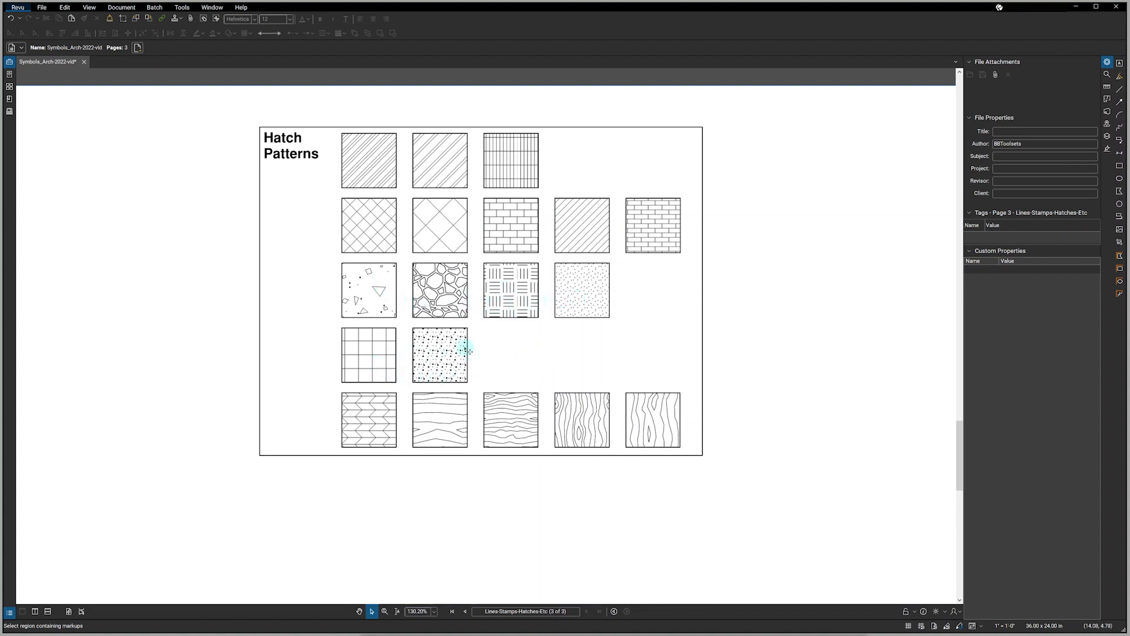
pyautogui.moveTo(368, 419)
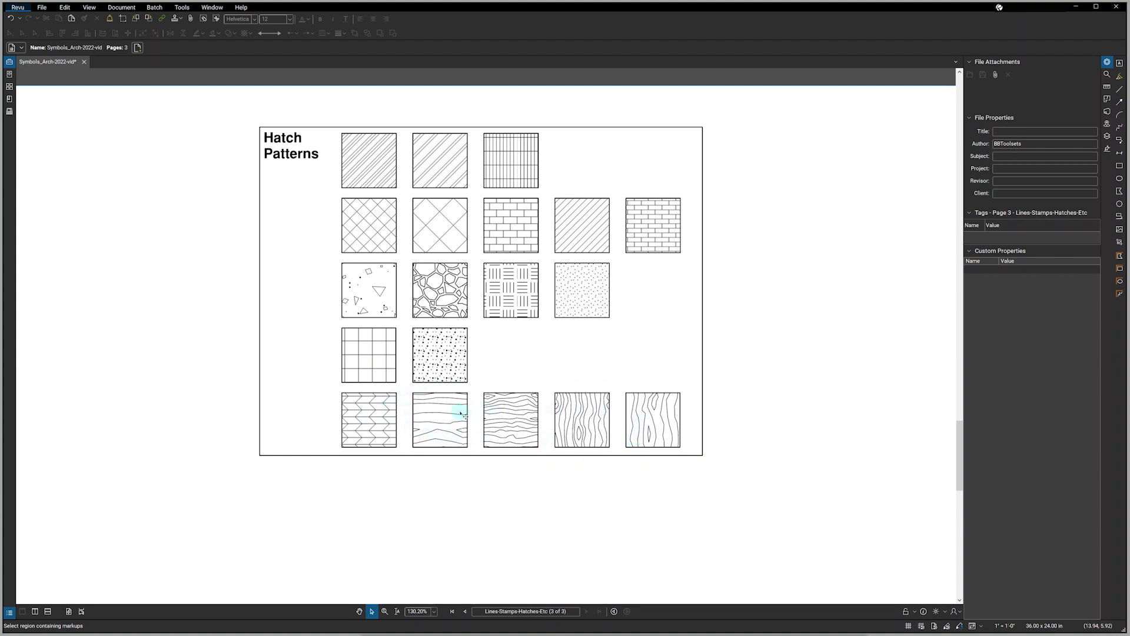
# - Recolour the horizontal wood hatch lines teal and the vertical wood hatch red
pyautogui.click(510, 419)
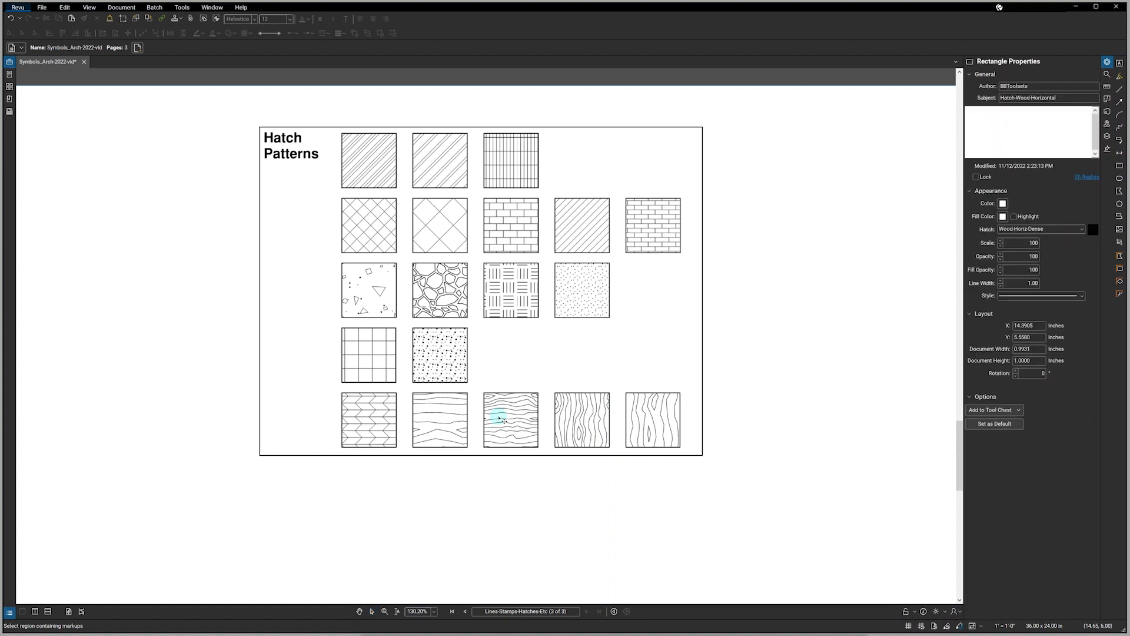
pyautogui.click(510, 420)
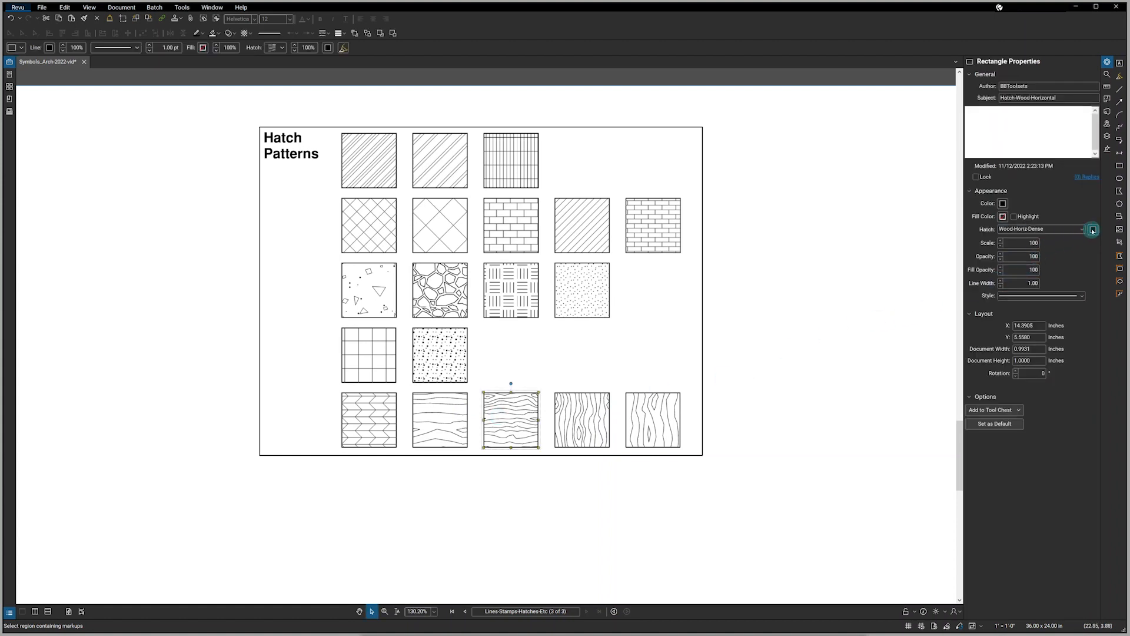
pyautogui.click(1092, 230)
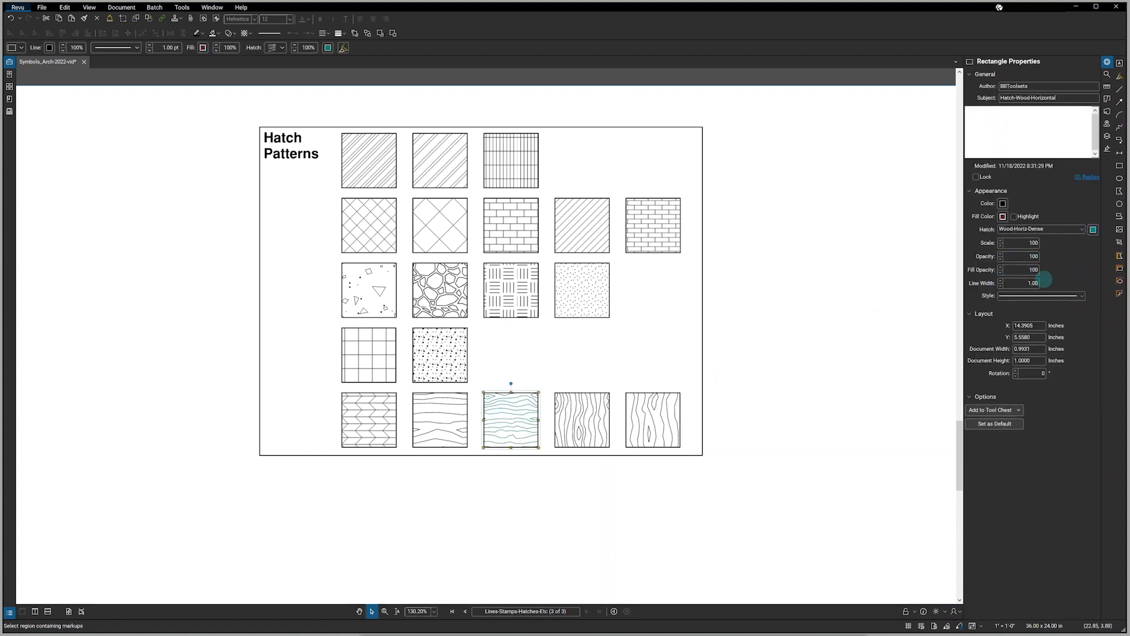
pyautogui.click(580, 419)
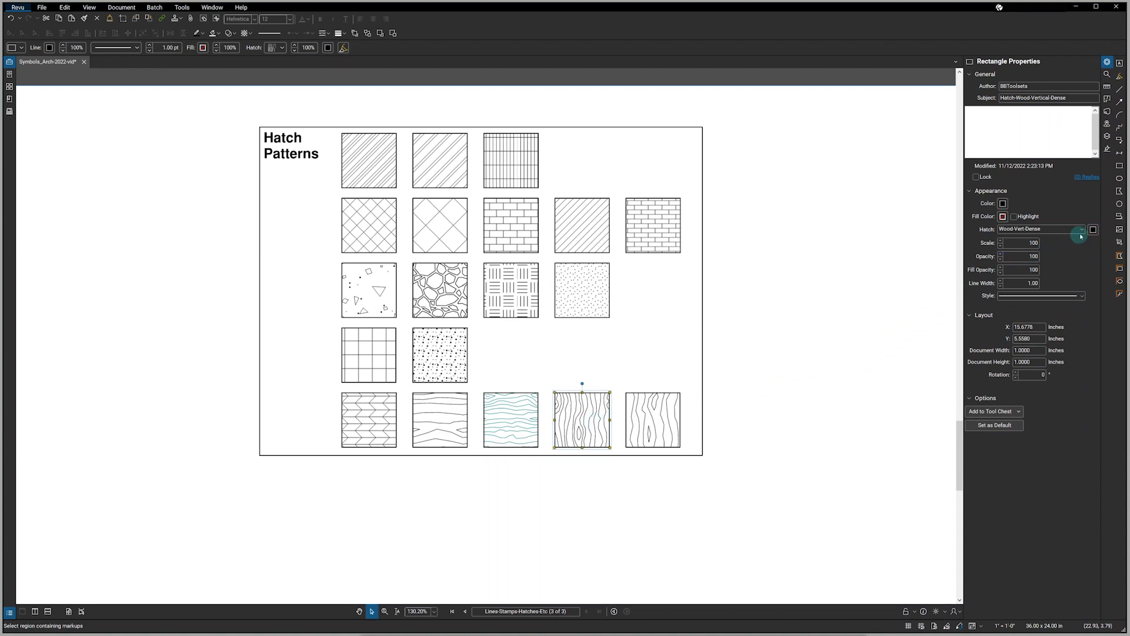
pyautogui.click(1093, 229)
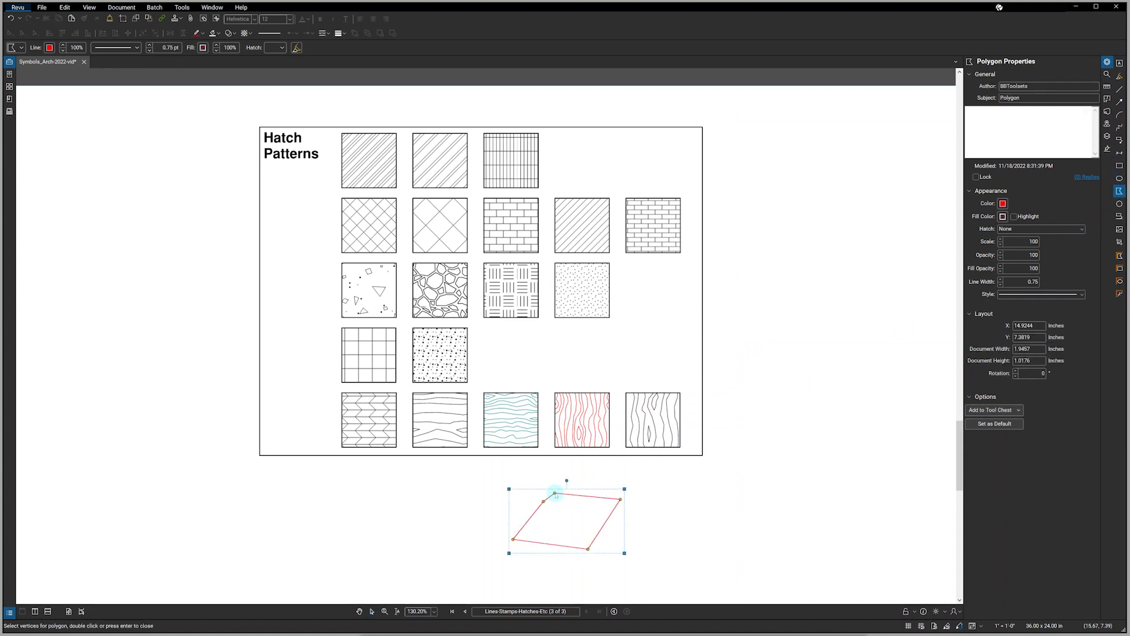
# - Close the red four-sided polygon and bring up its hatch pattern choices
pyautogui.click(1039, 229)
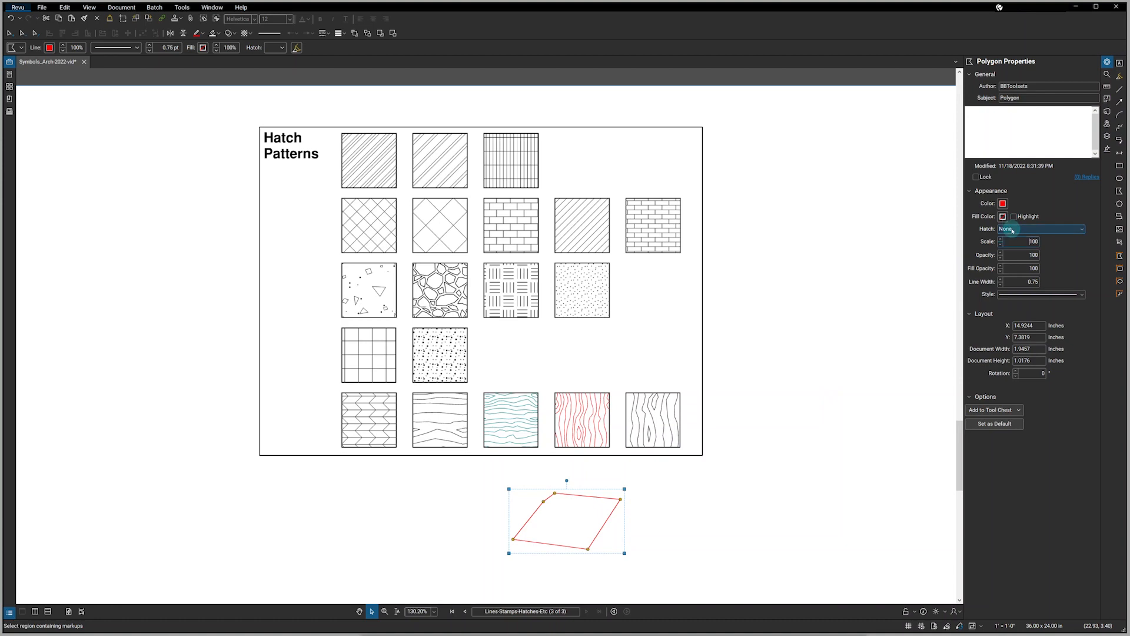
pyautogui.click(1040, 228)
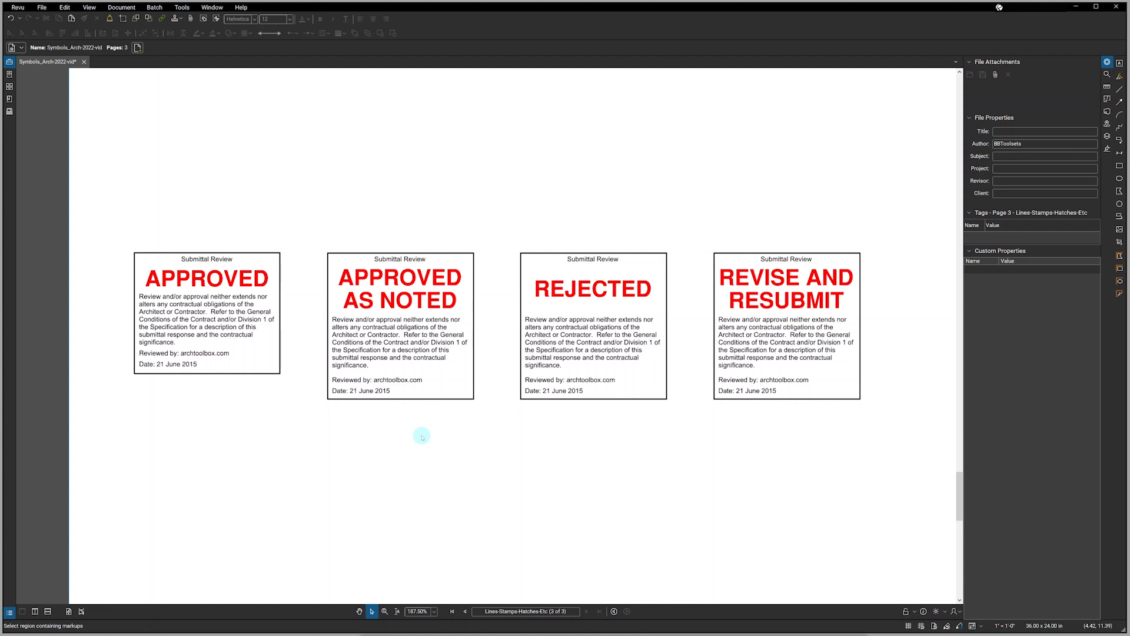
pyautogui.moveTo(424, 450)
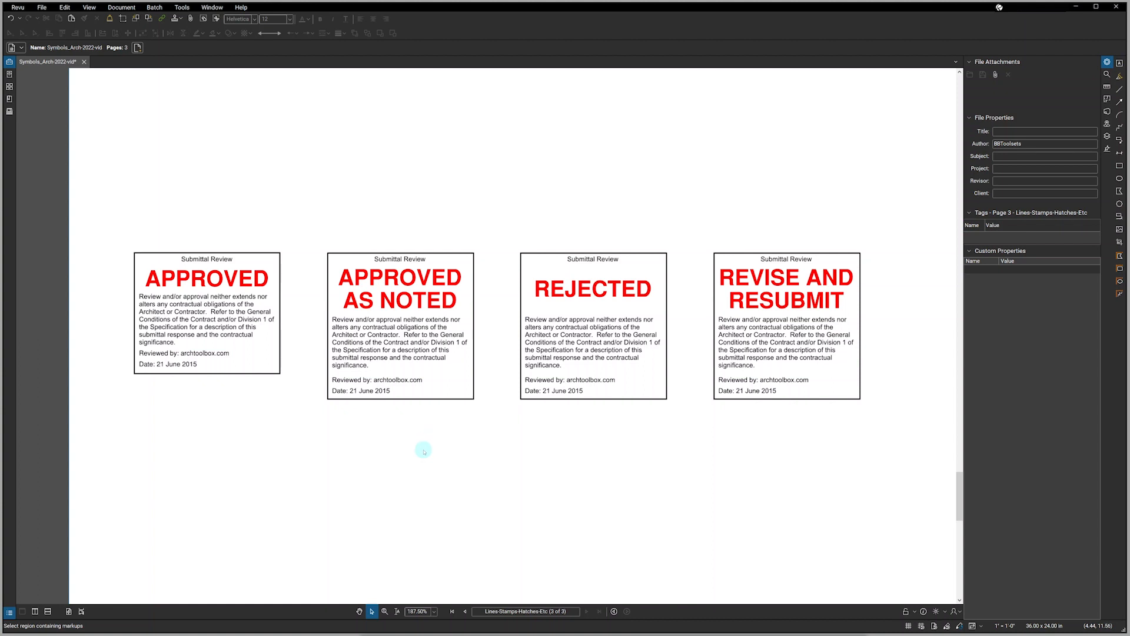
pyautogui.moveTo(423, 454)
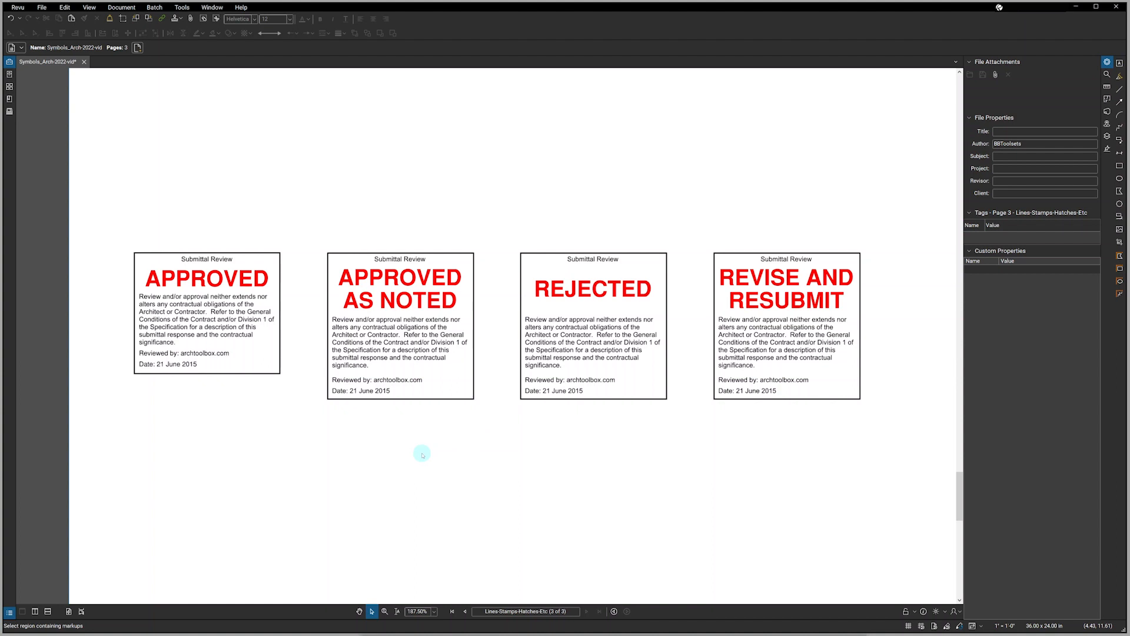
pyautogui.moveTo(253, 132)
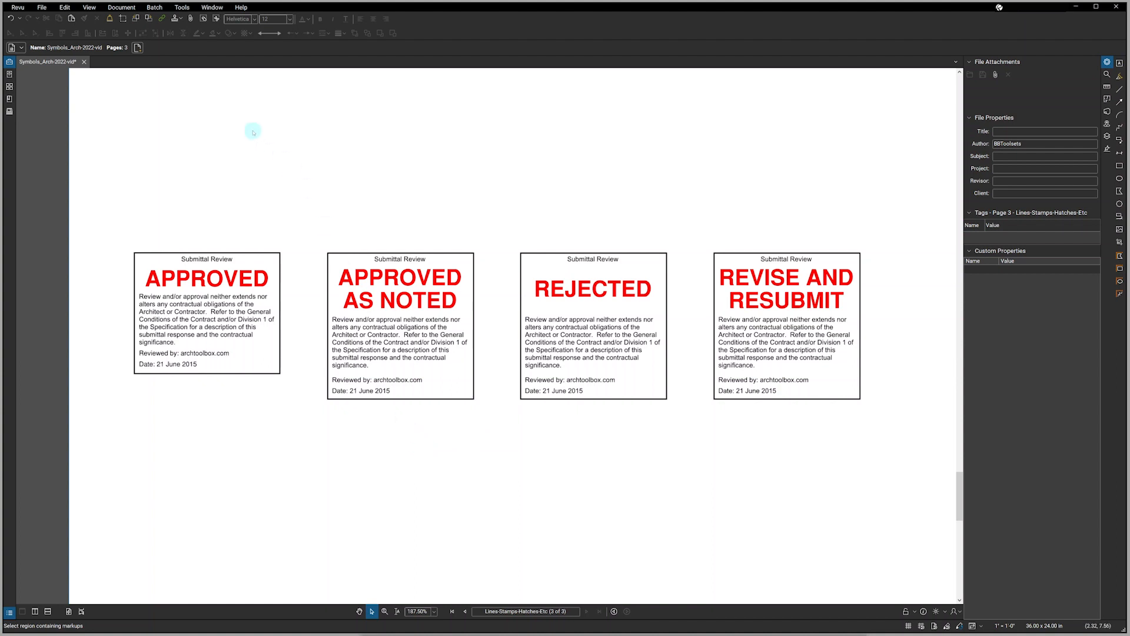
# - Pan down to the four Submittal Review stamp samples
pyautogui.click(182, 7)
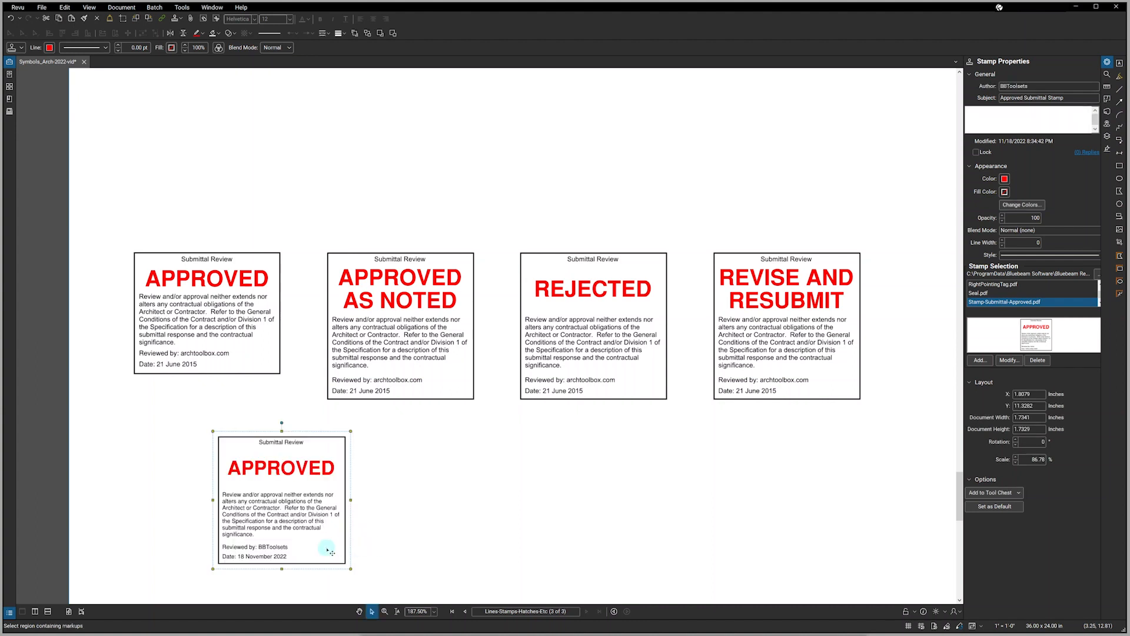
pyautogui.moveTo(307, 557)
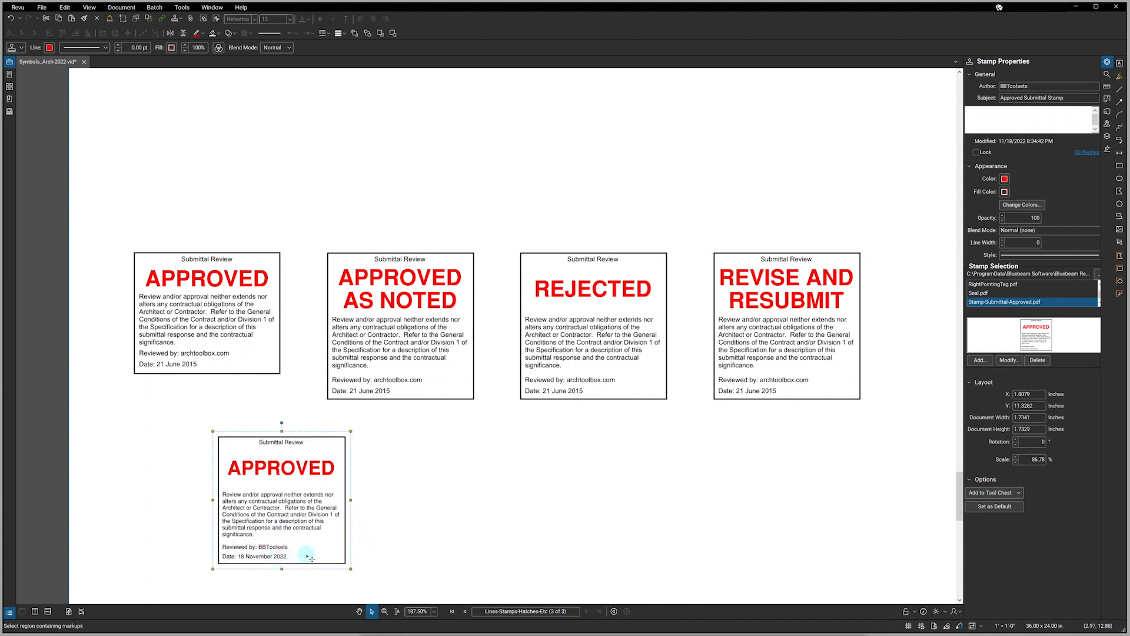
pyautogui.moveTo(326, 526)
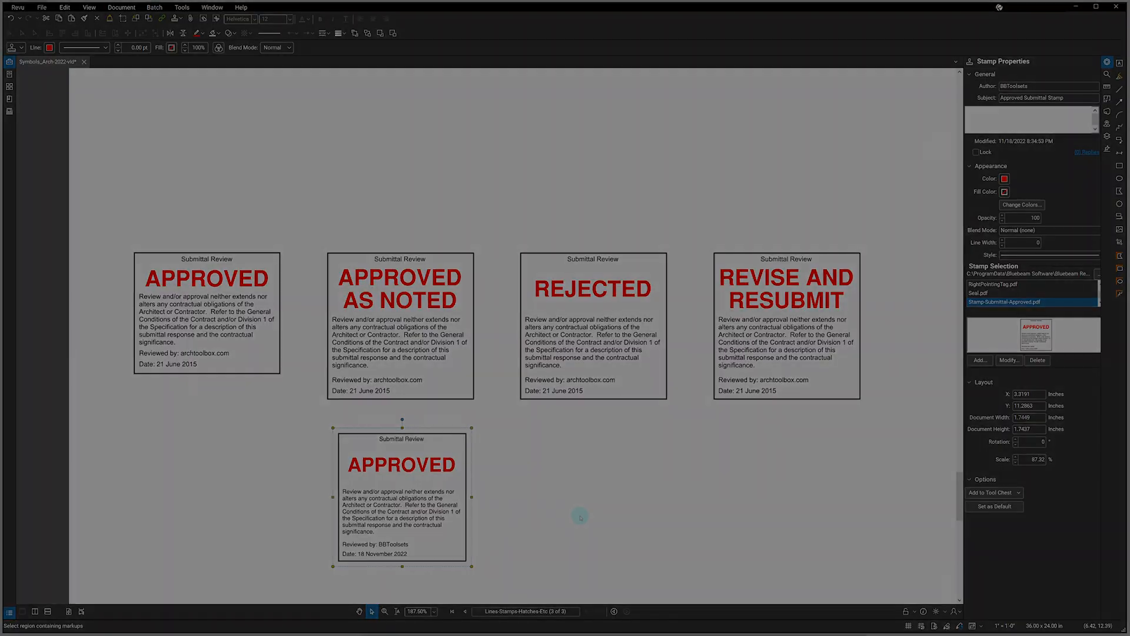
# - Place an APPROVED submittal stamp dated 18 November 2022 beneath the existing stamps
pyautogui.click(233, 61)
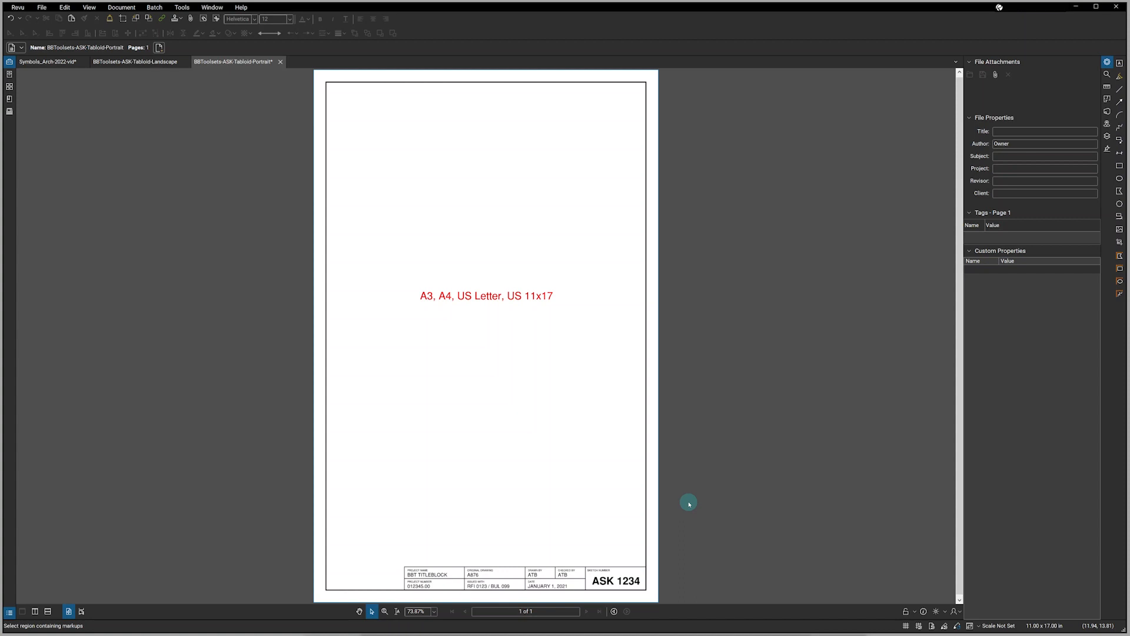
pyautogui.moveTo(432, 338)
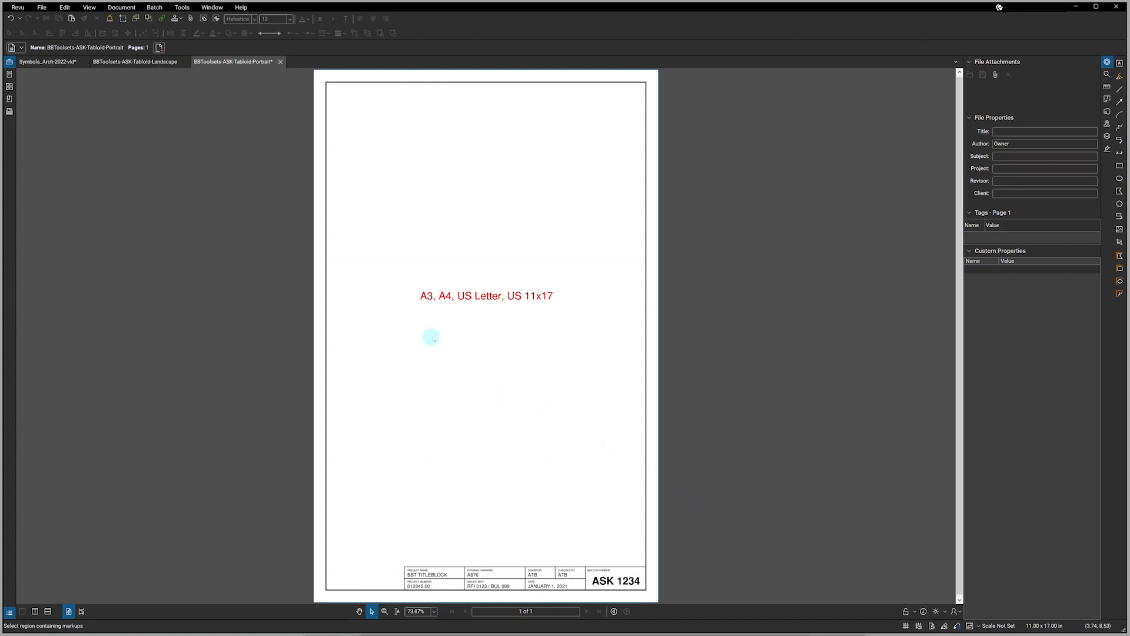
pyautogui.moveTo(519, 330)
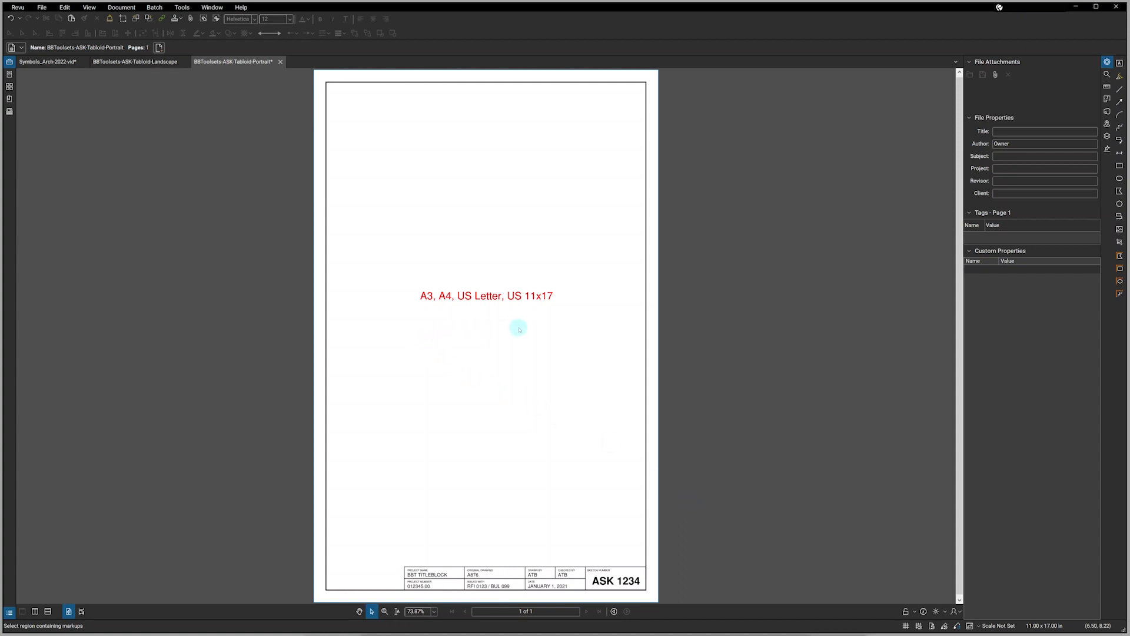
pyautogui.moveTo(528, 327)
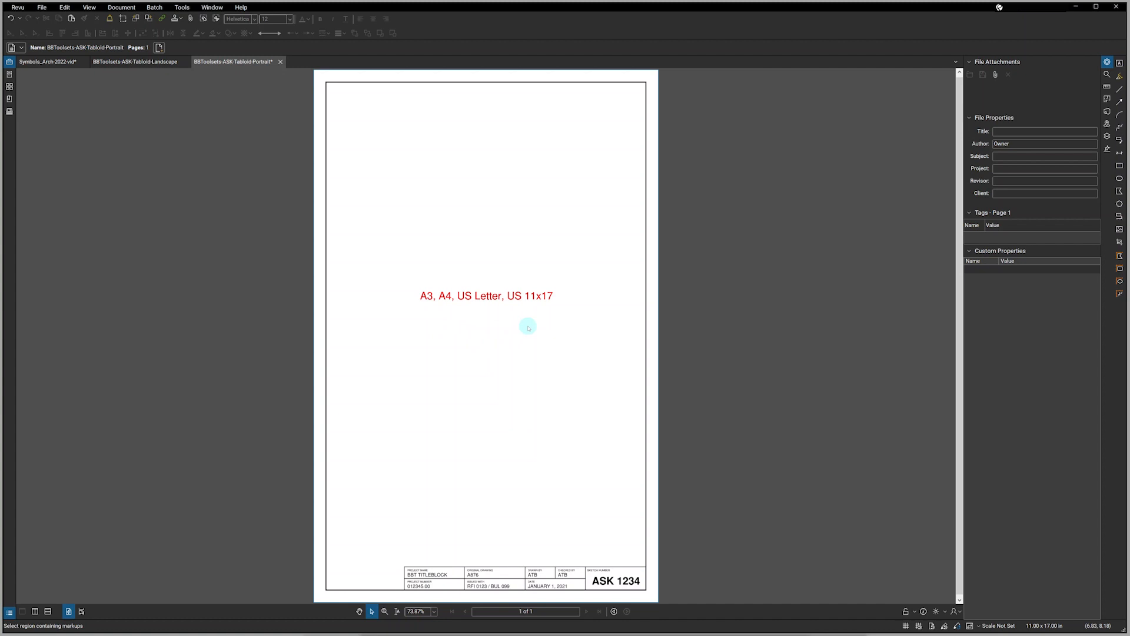
pyautogui.moveTo(208, 120)
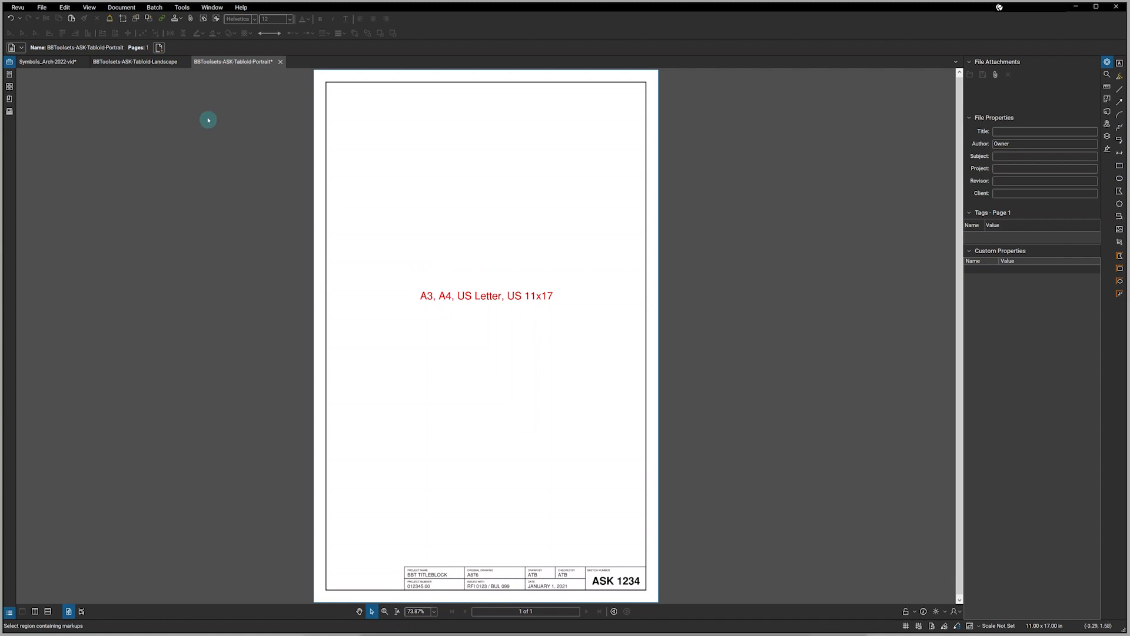
# - Open the BBToolsets-ASK-Tabloid-Portrait title block template next to the landscape one
pyautogui.click(134, 61)
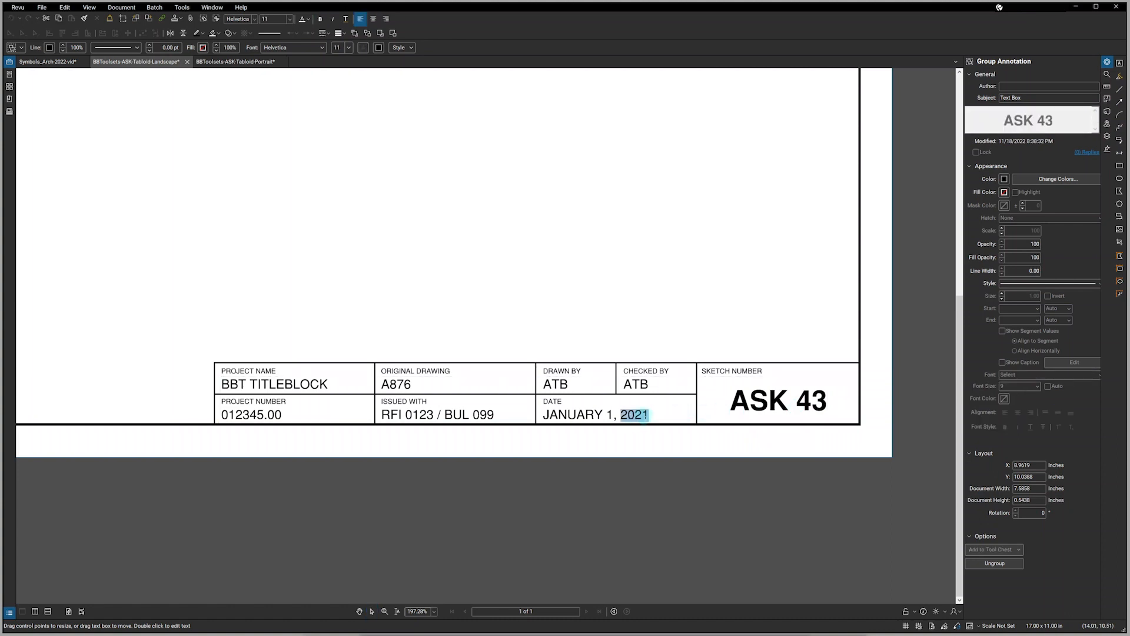
# - Replace the title block date's year with 2023 so it reads JANUARY 1, 2023
pyautogui.write('2023')
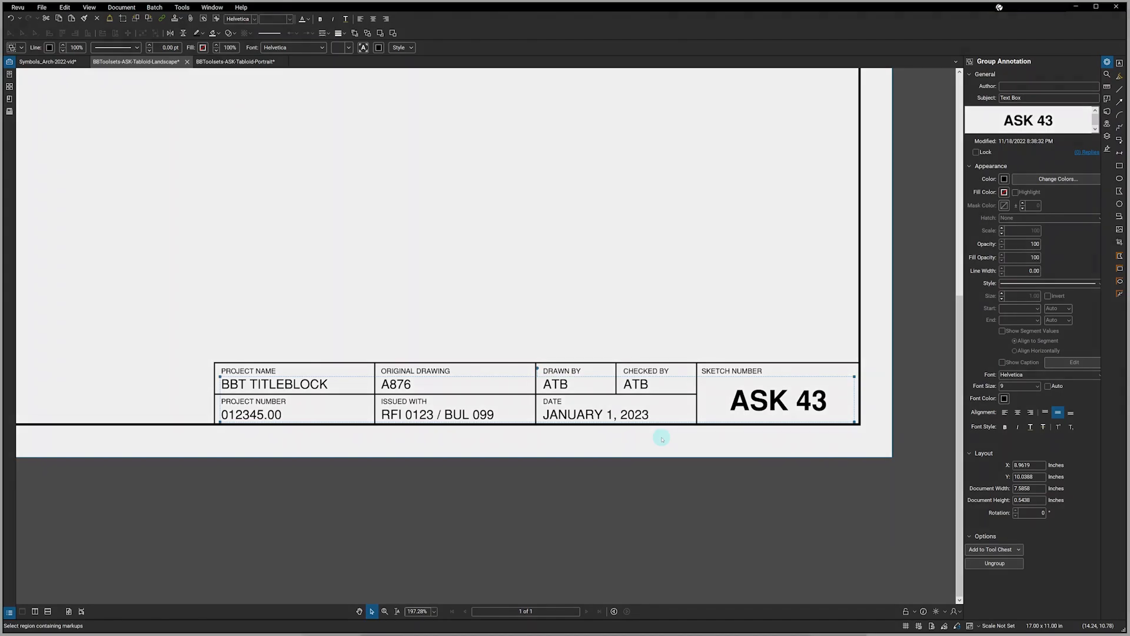
pyautogui.click(46, 61)
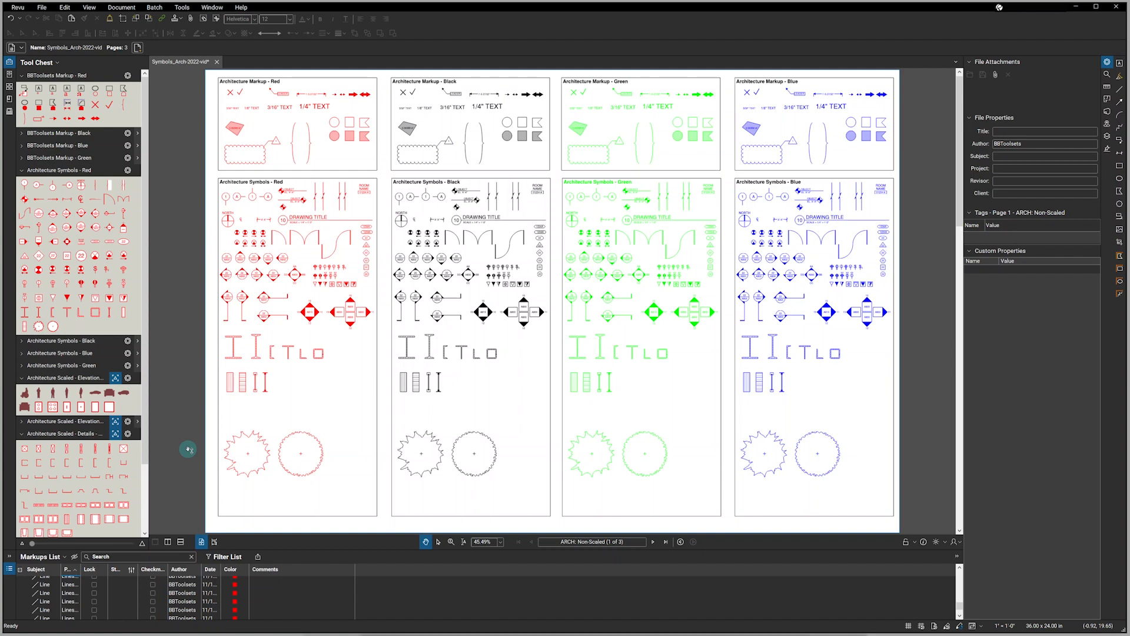
pyautogui.moveTo(184, 464)
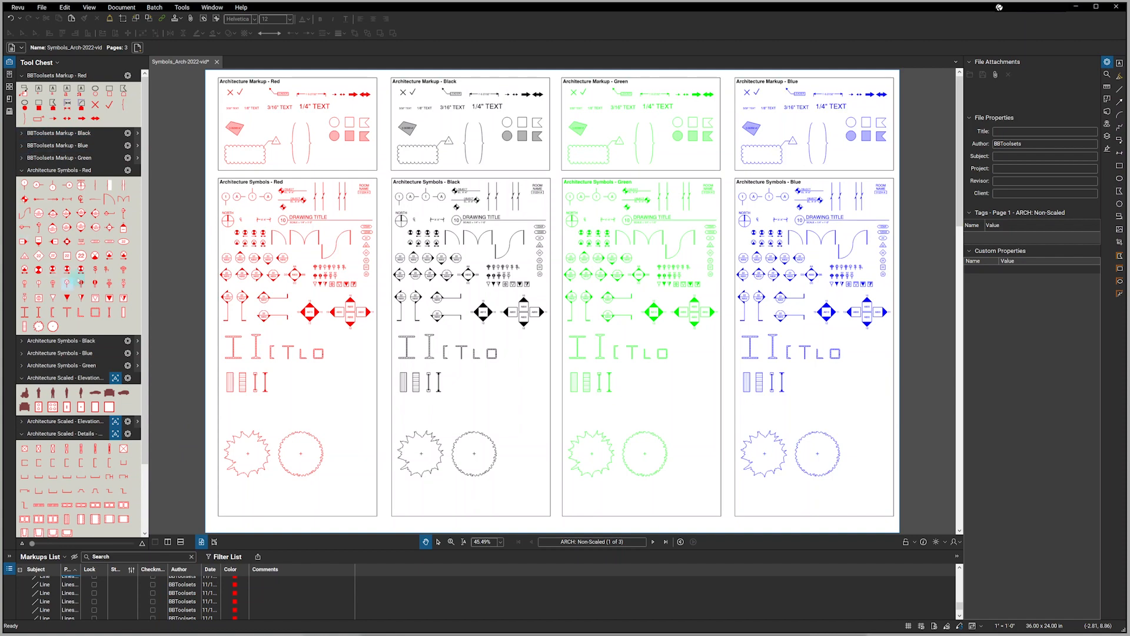
# - Select the BBToolsets Markup - Black toolset in the Tool Chest
pyautogui.click(68, 133)
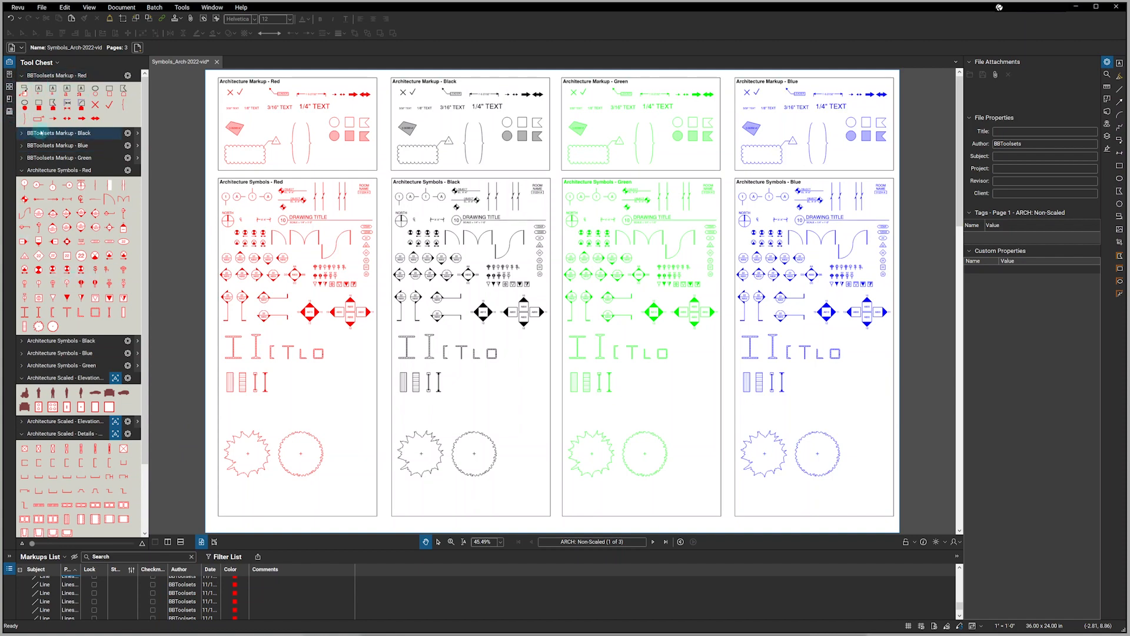